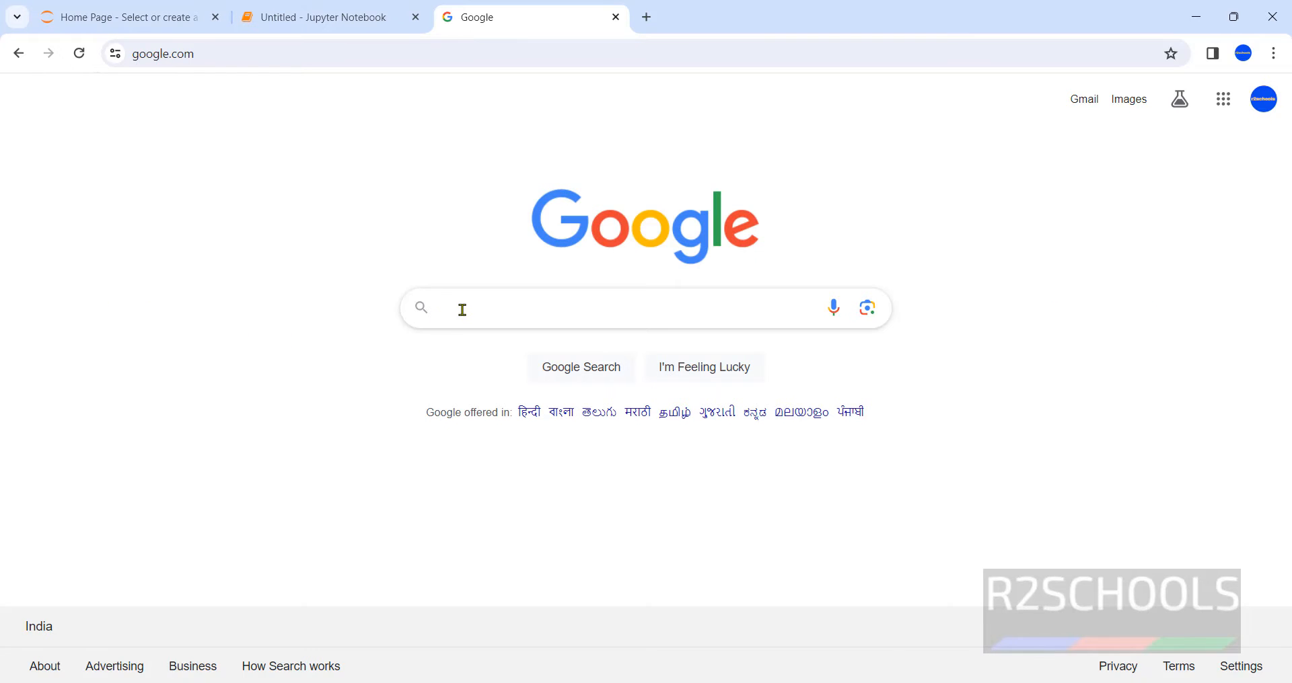
# Step: Search Google for 'openwall john' and highlight the John the Ripper result description
pyautogui.write('openwall joh')
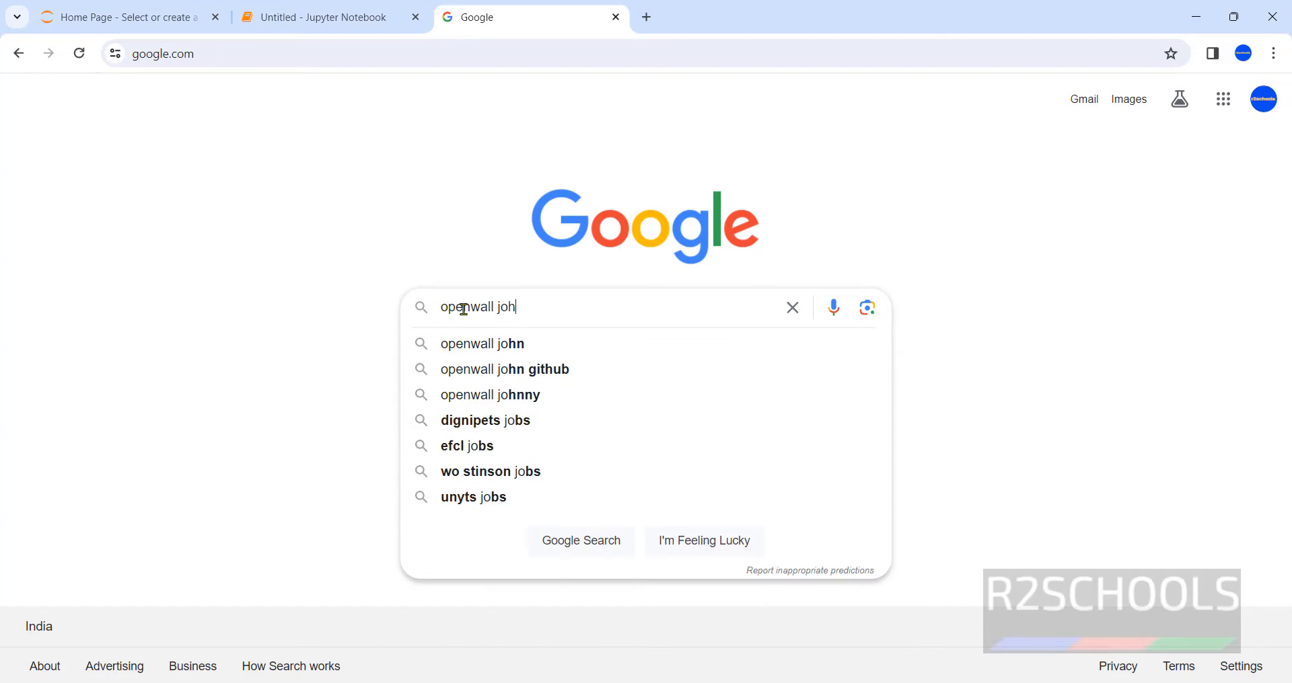
pyautogui.click(483, 343)
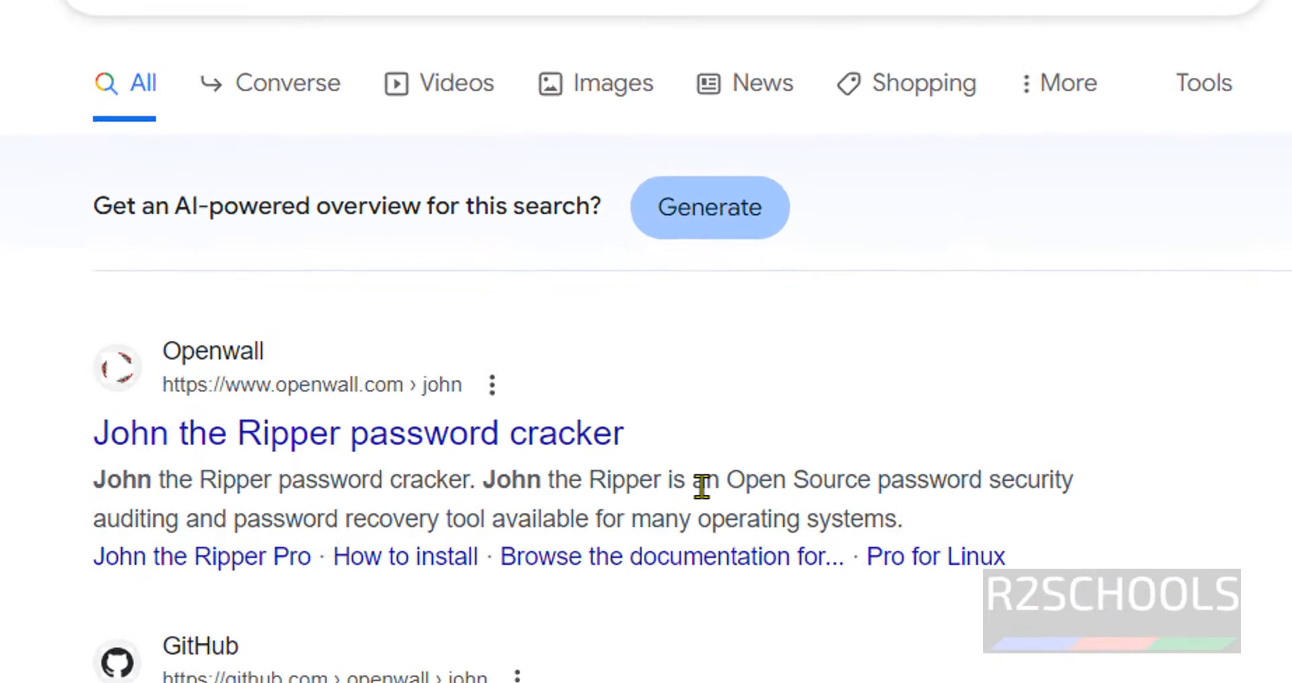
pyautogui.moveTo(690, 481); pyautogui.dragTo(1071, 481)
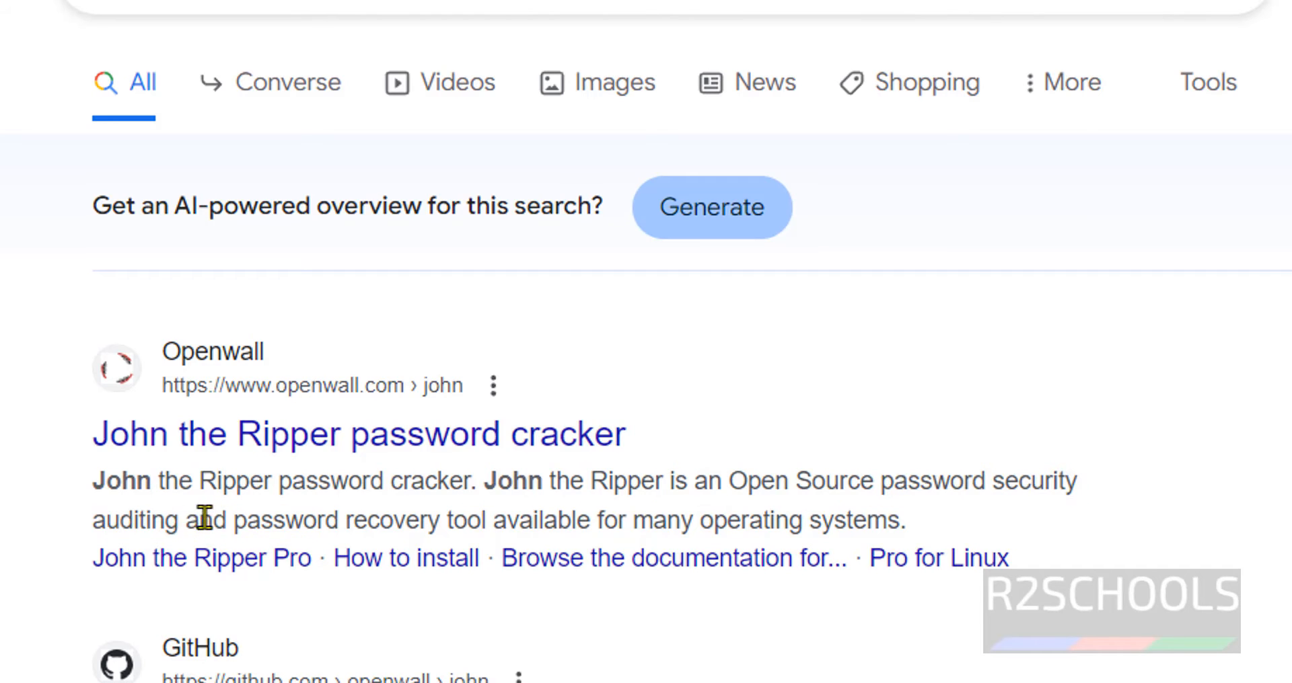
pyautogui.moveTo(182, 520); pyautogui.dragTo(618, 520)
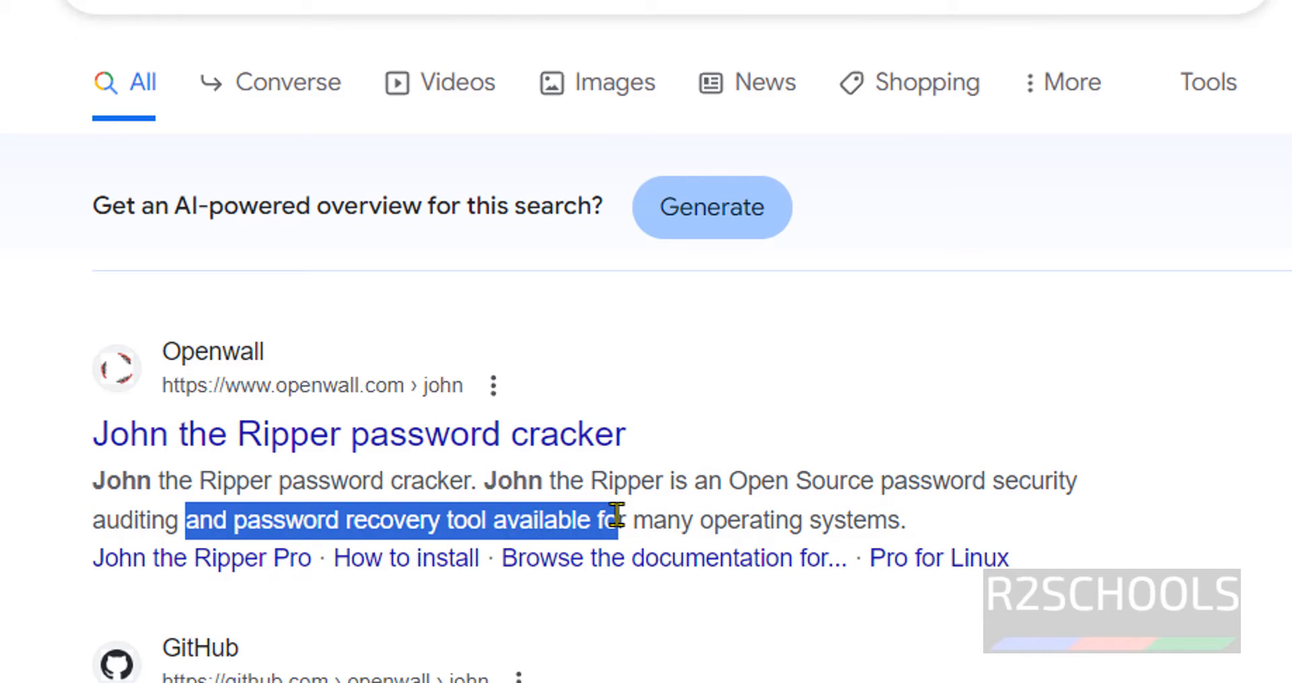
pyautogui.moveTo(614, 520); pyautogui.dragTo(873, 519)
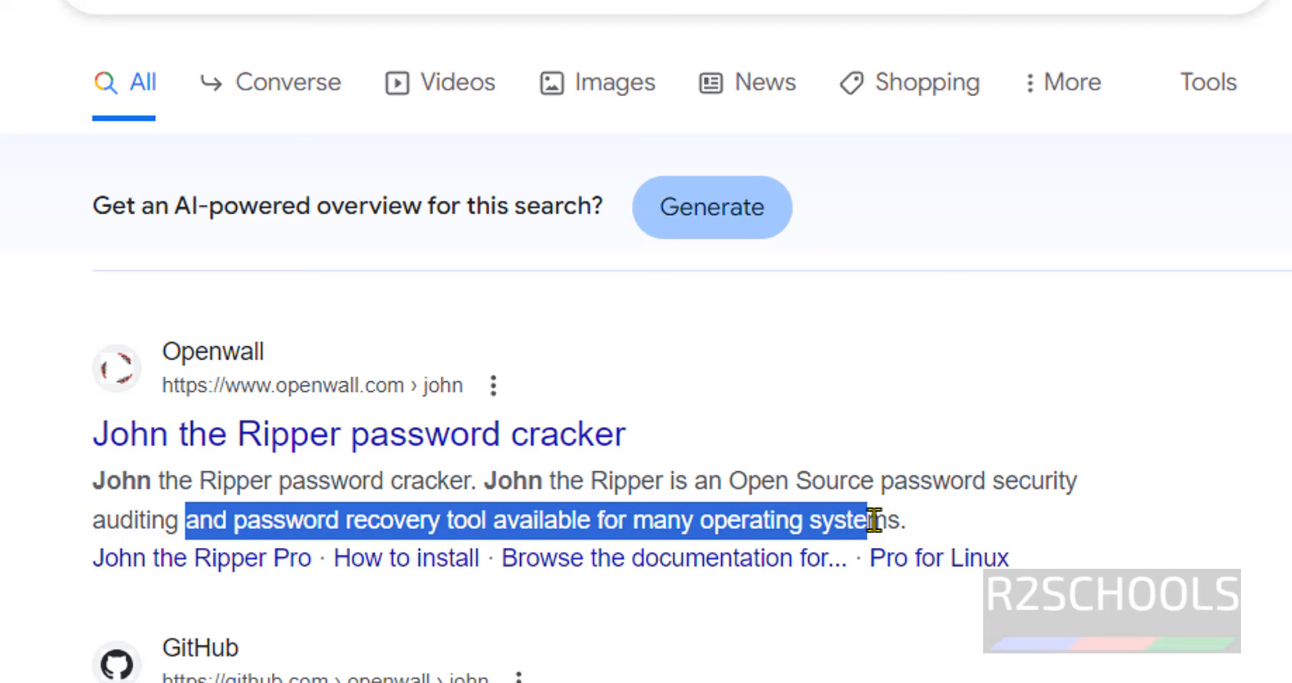
pyautogui.moveTo(250, 461)
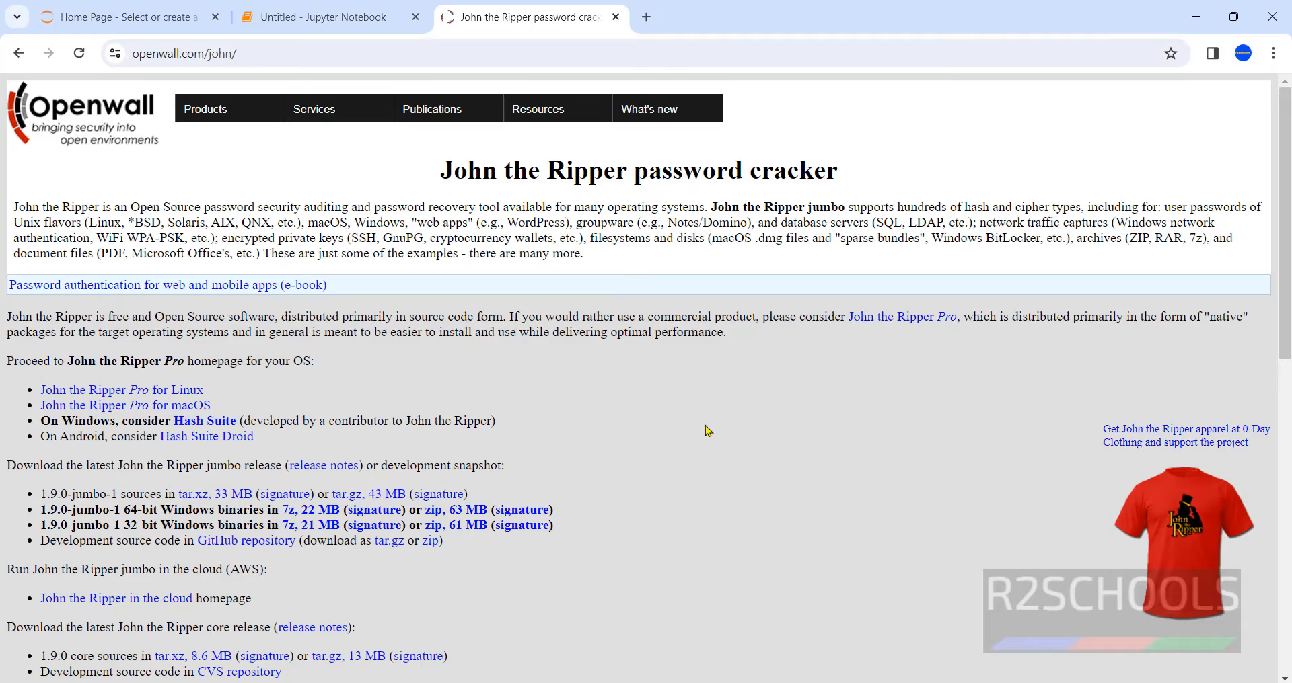
# Step: Download the 63 MB 64-bit Windows jumbo-1 zip and show it in Downloads
pyautogui.scroll(-3)
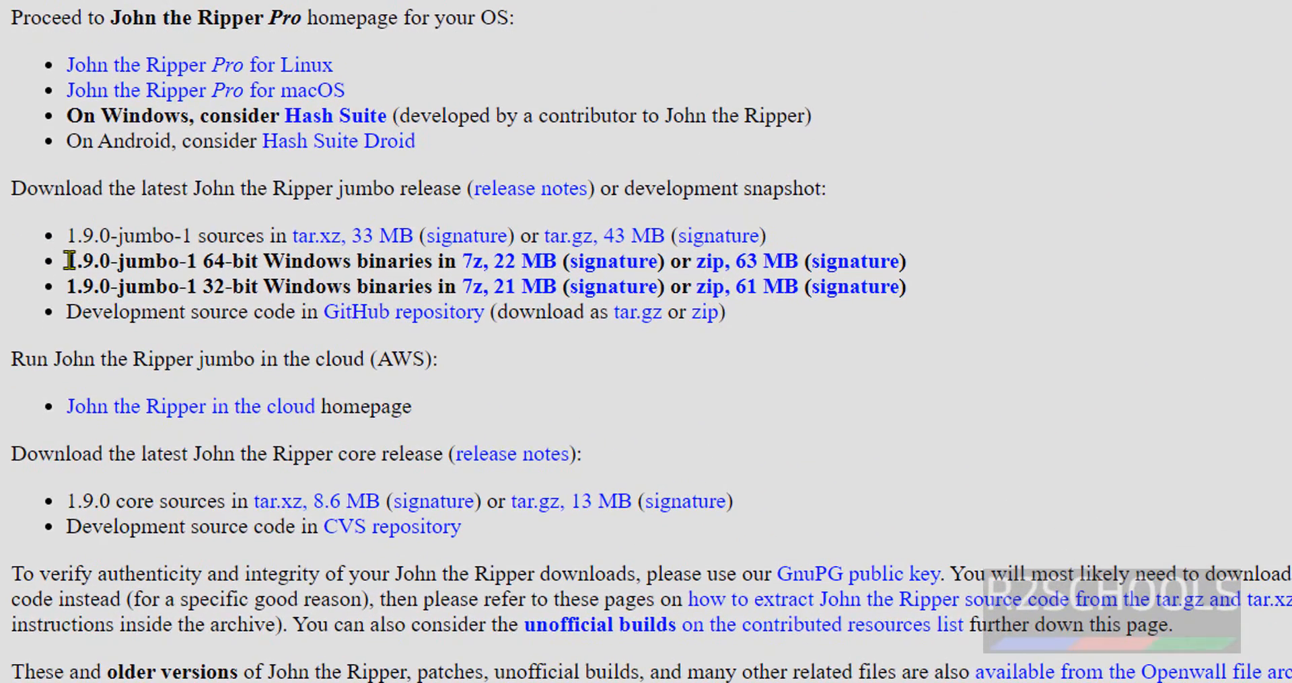
pyautogui.moveTo(66, 261); pyautogui.dragTo(461, 261)
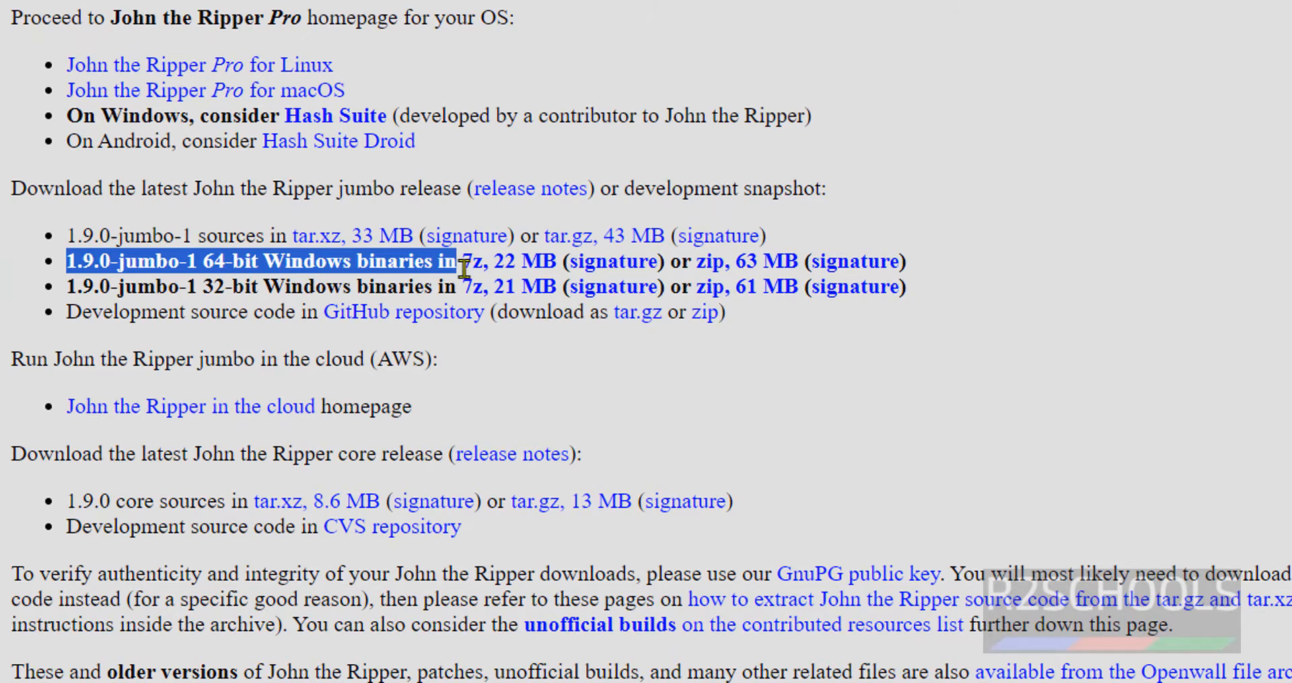
pyautogui.moveTo(463, 261); pyautogui.dragTo(904, 261)
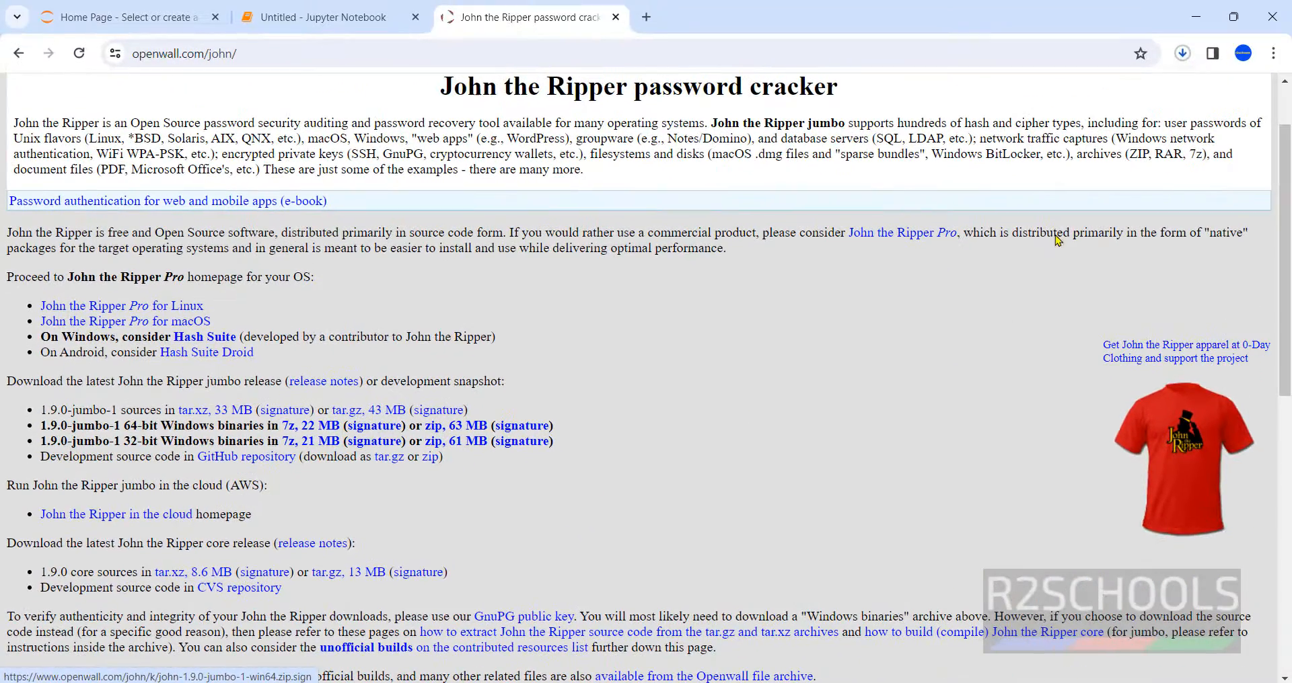
pyautogui.click(1181, 53)
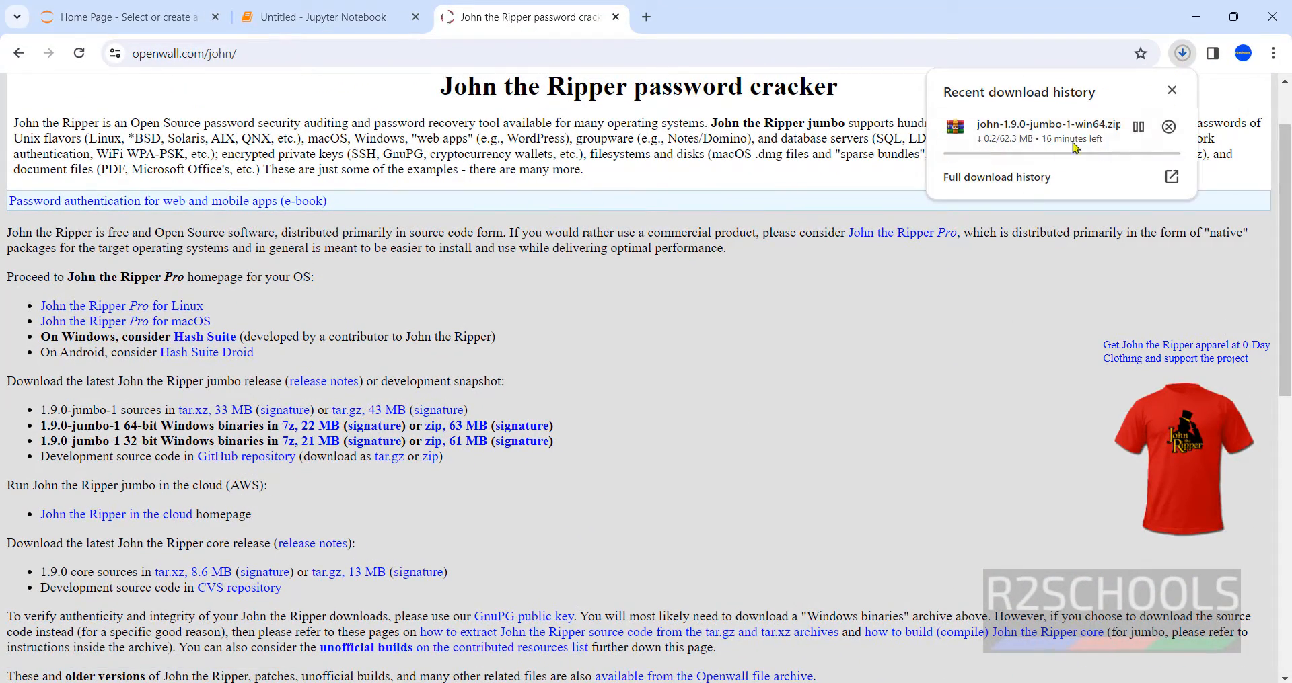
pyautogui.click(997, 177)
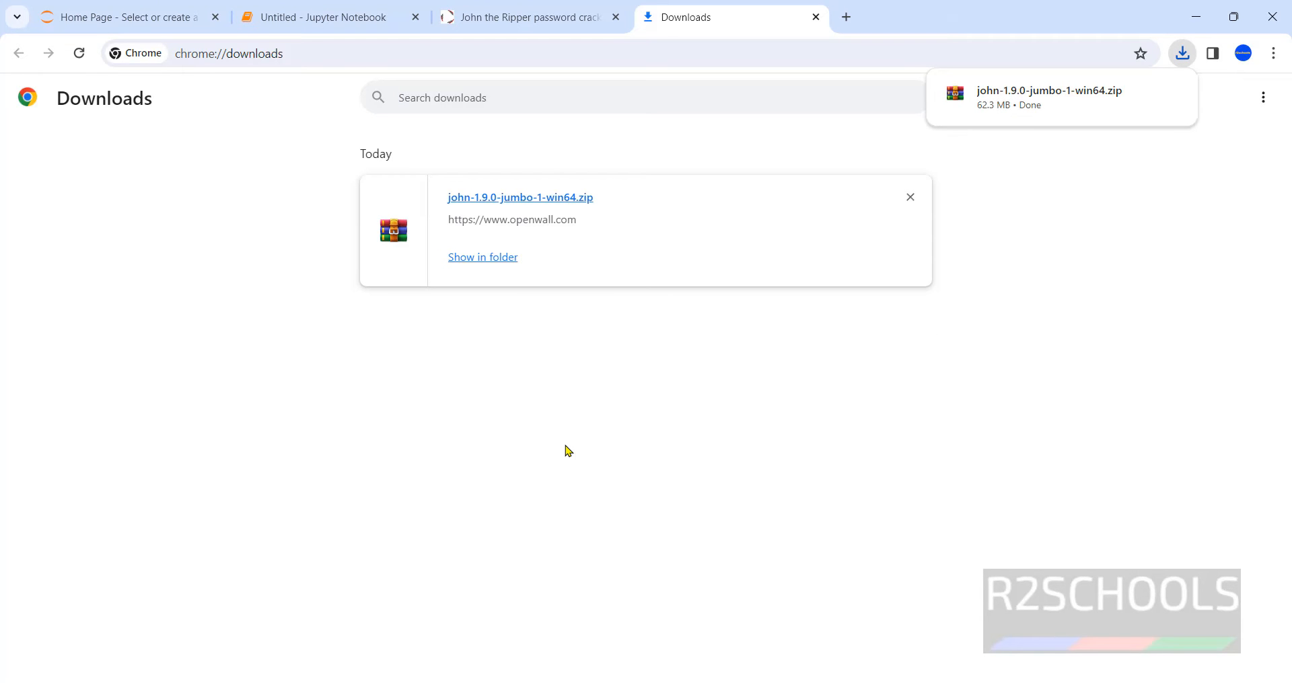
pyautogui.moveTo(484, 264)
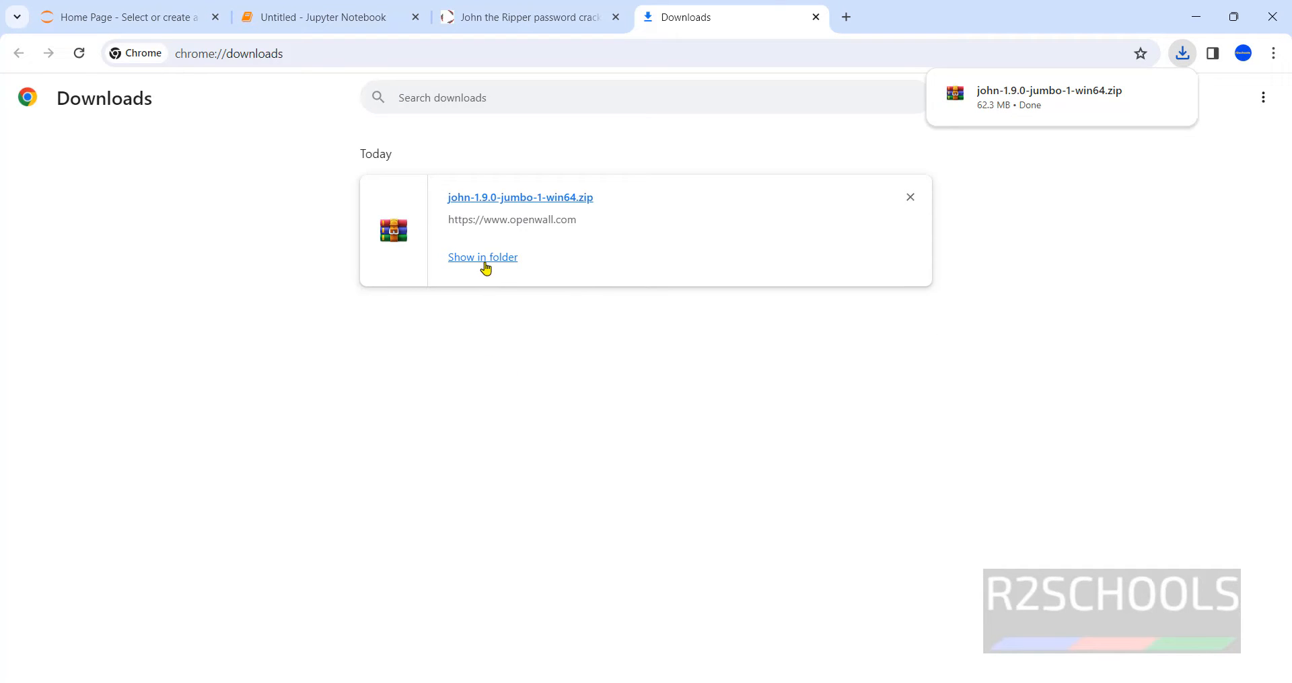
pyautogui.click(481, 257)
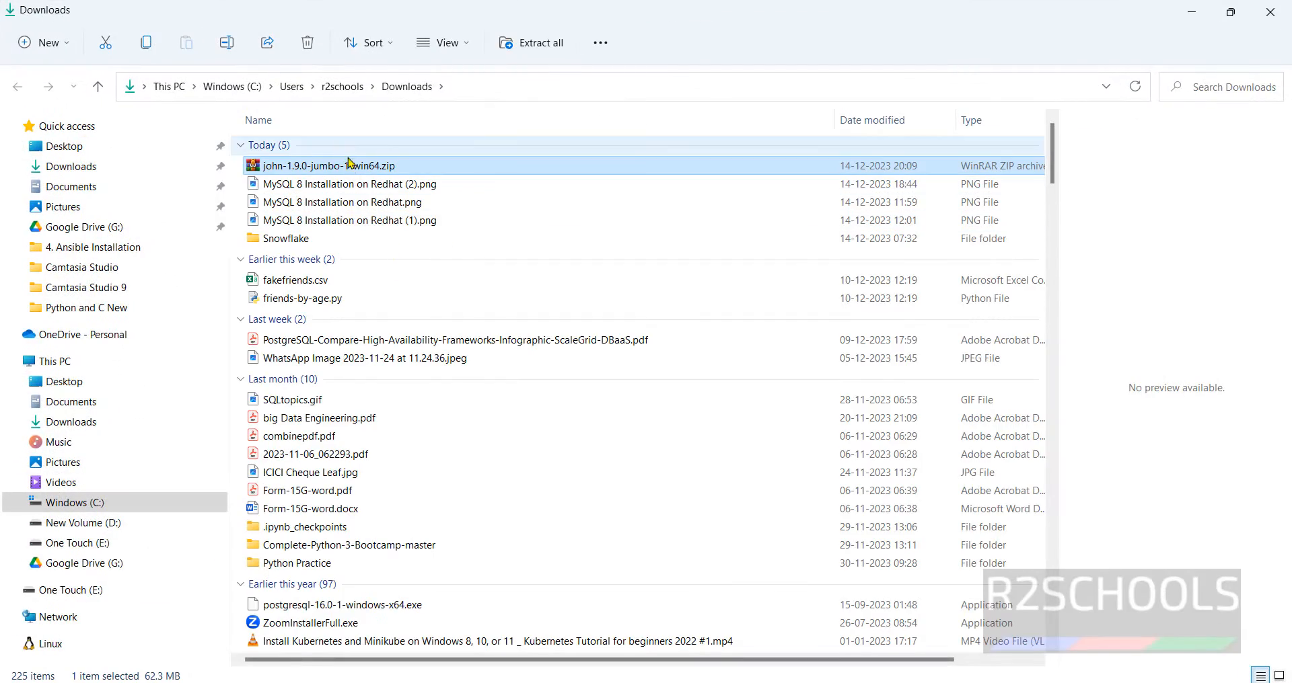
# Step: Extract the zip into a john-1.9.0-jumbo-1-win64 folder in Downloads
pyautogui.rightClick(326, 165)
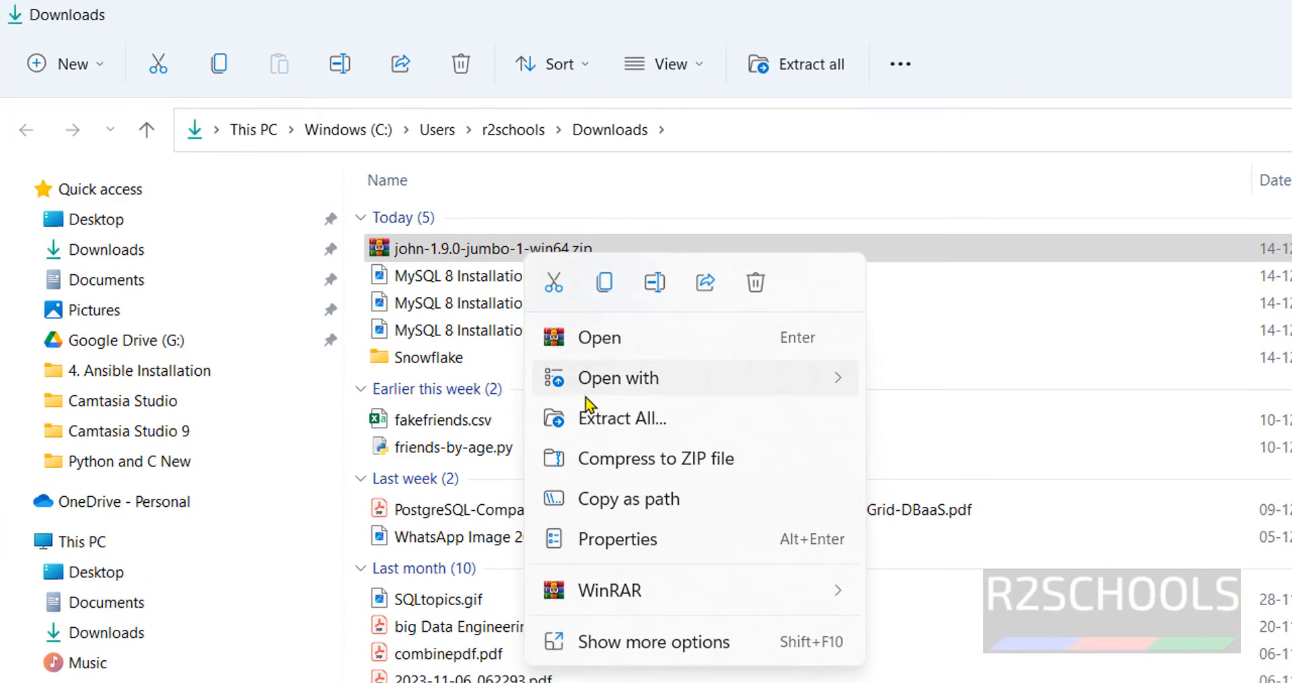
pyautogui.click(622, 418)
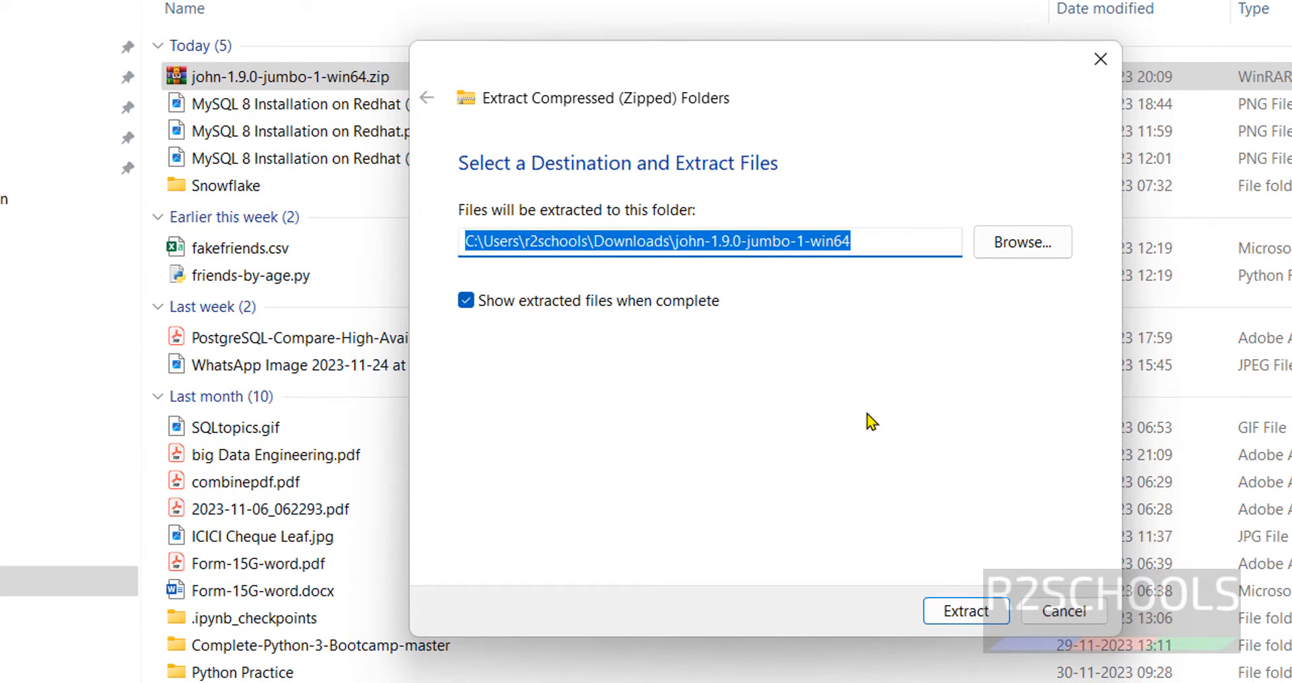
pyautogui.moveTo(936, 572)
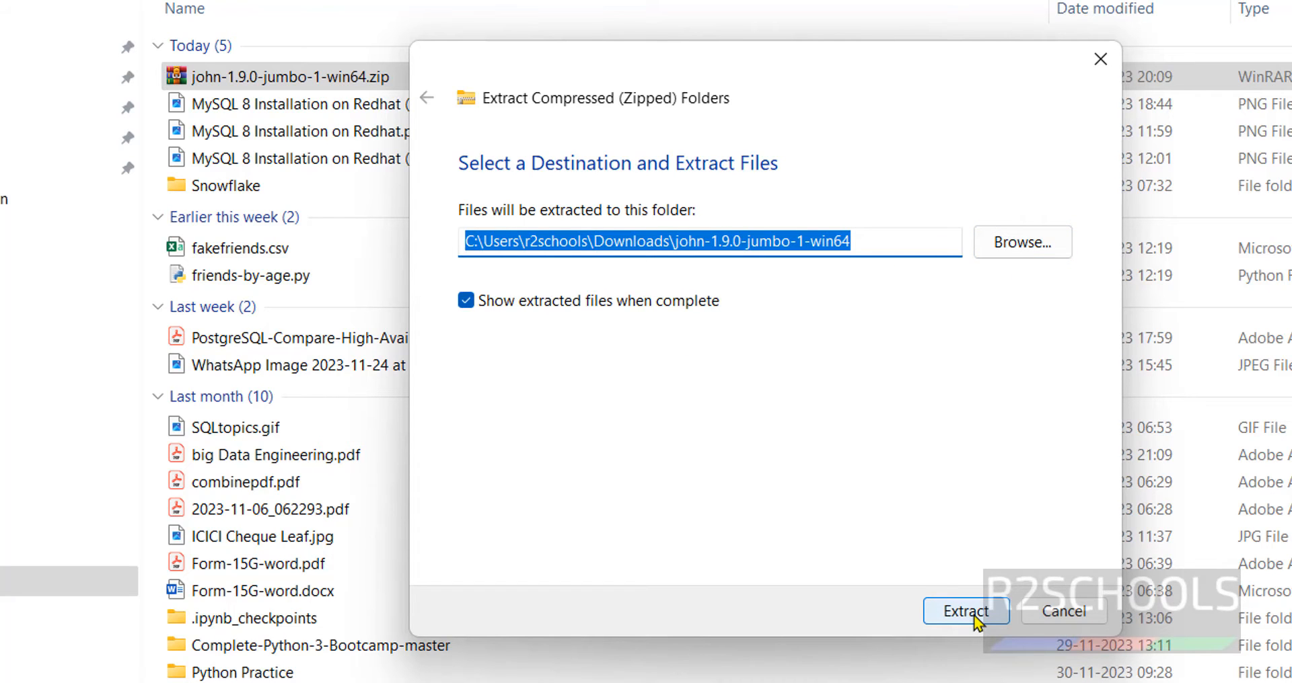
pyautogui.click(966, 611)
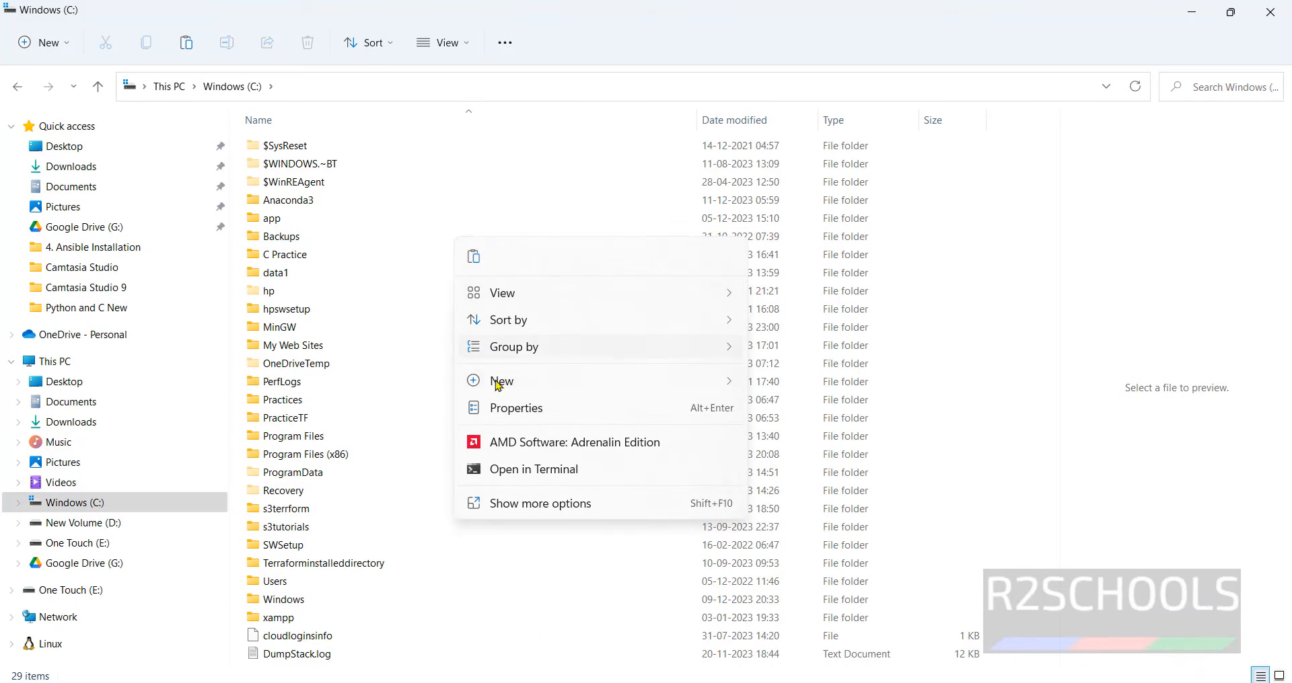
pyautogui.moveTo(571, 580)
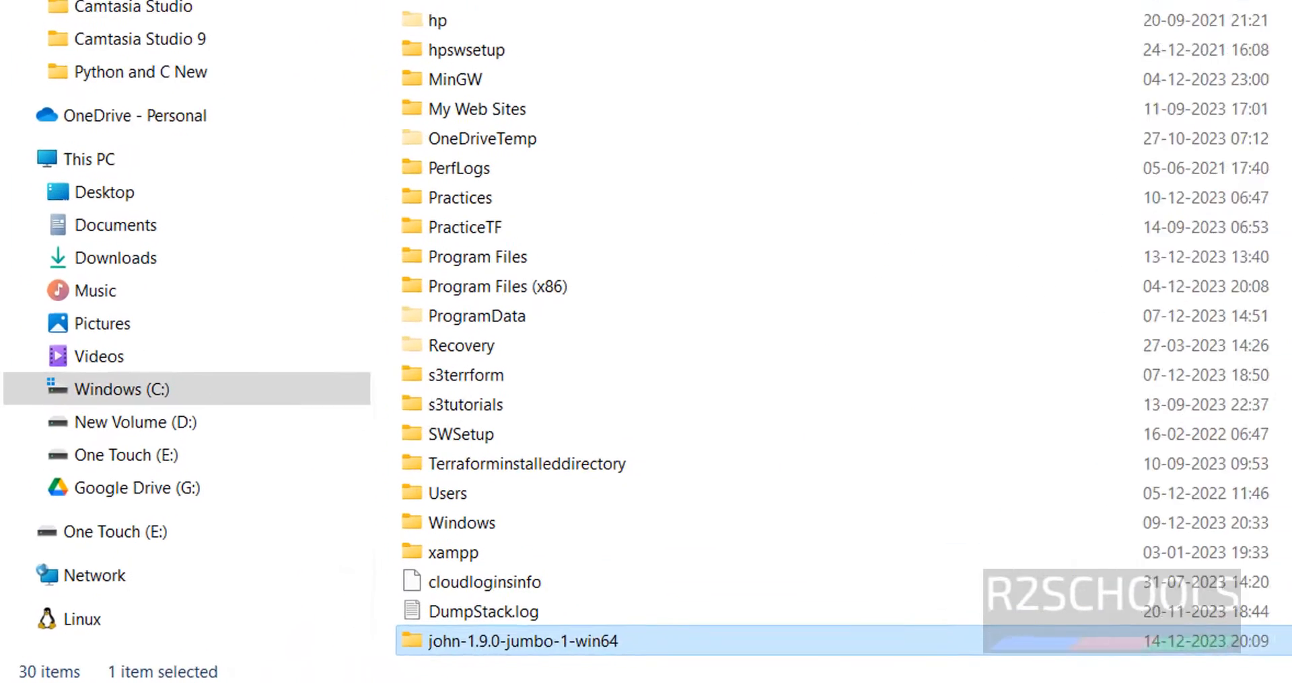
# Step: Rename the extracted folder on C: to 'Johntheripper' and open it
pyautogui.rightClick(522, 642)
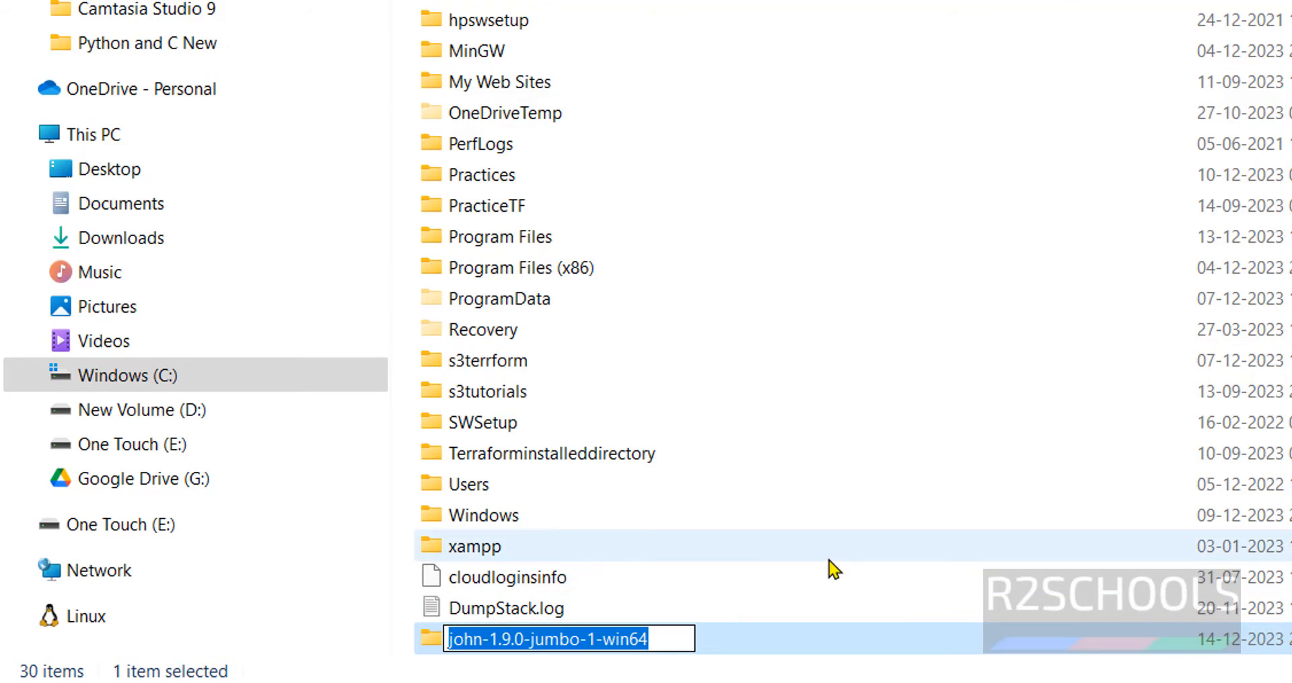
pyautogui.write('Johnth')
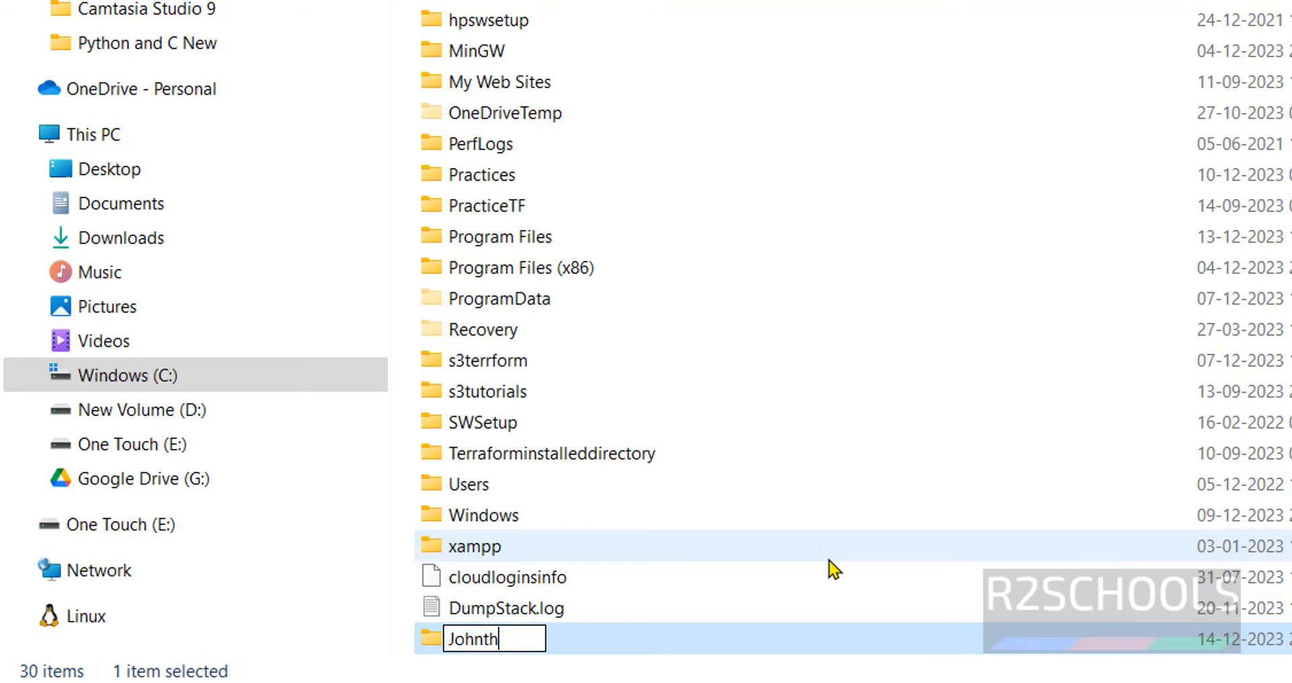
pyautogui.write('eripper')
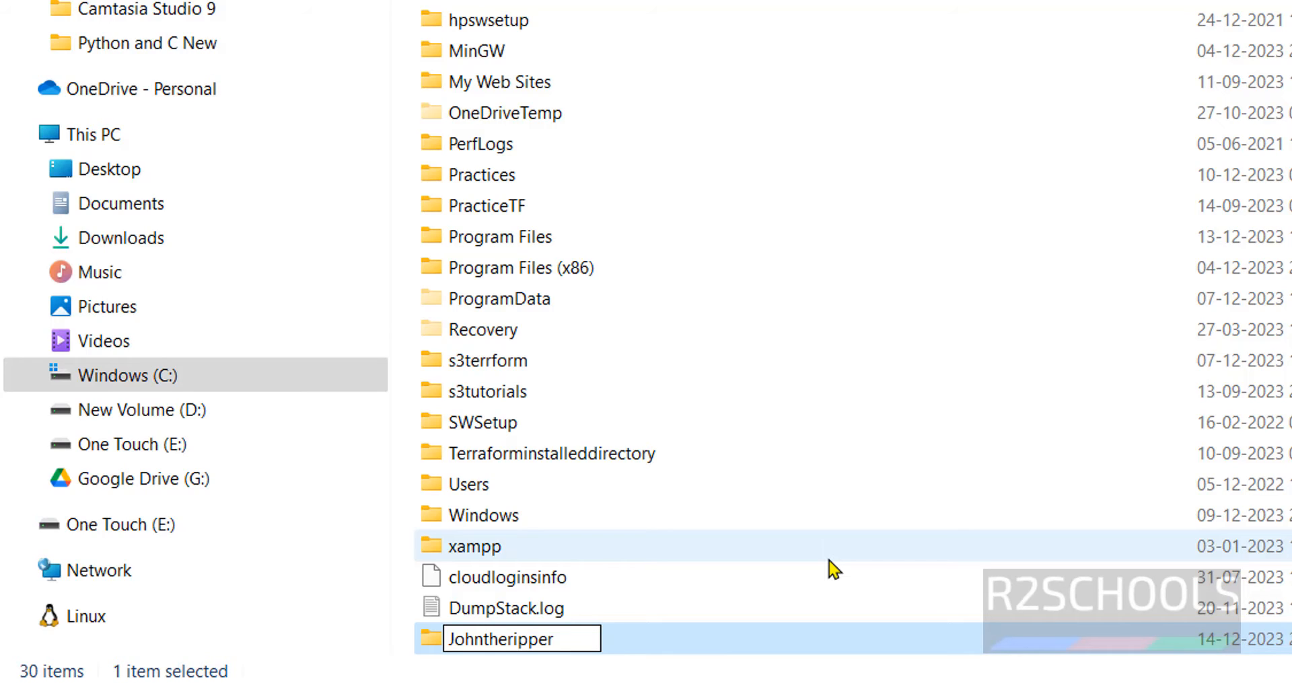
pyautogui.press('Return')
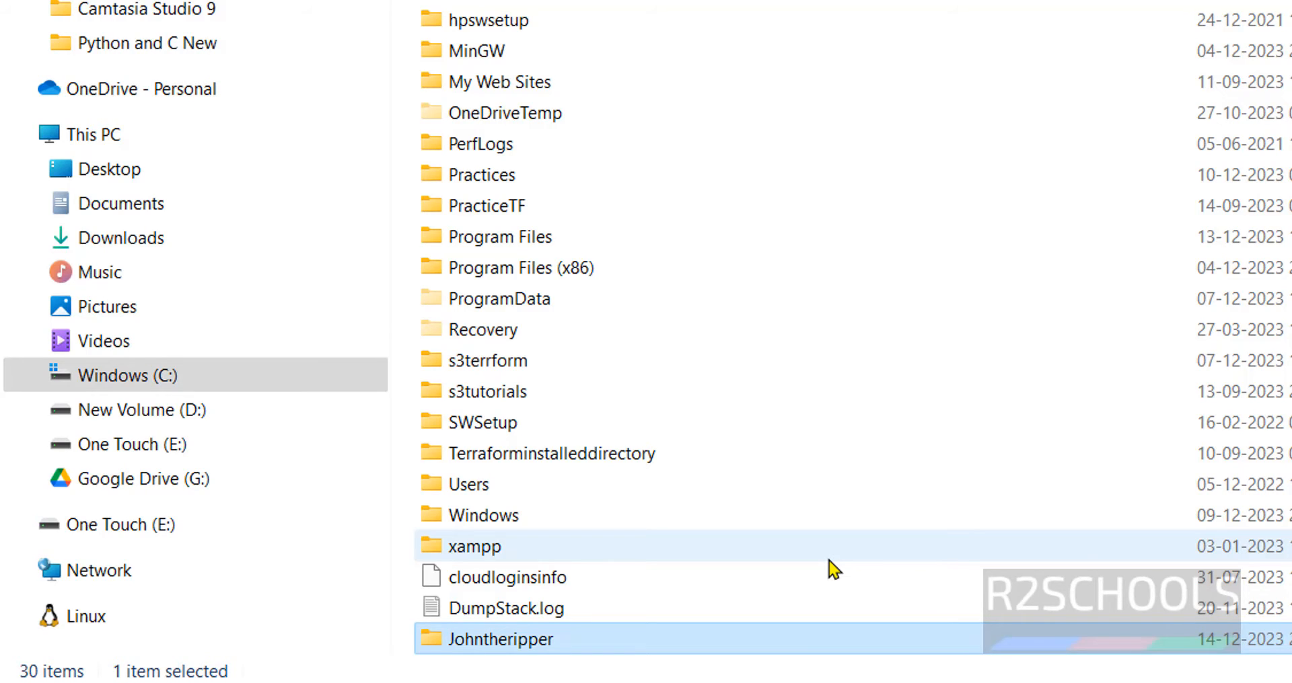
pyautogui.doubleClick(499, 639)
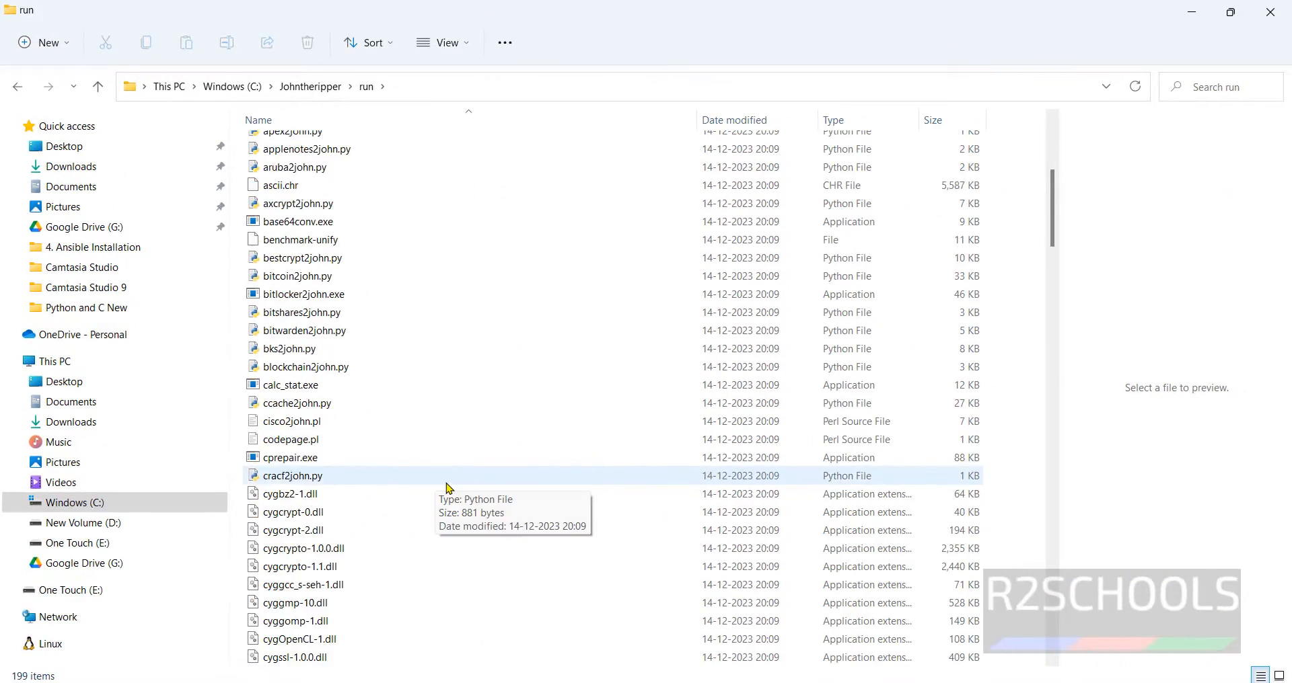
# Step: Launch cmd from the address bar of C:\Johntheripper\run
pyautogui.scroll(-3)
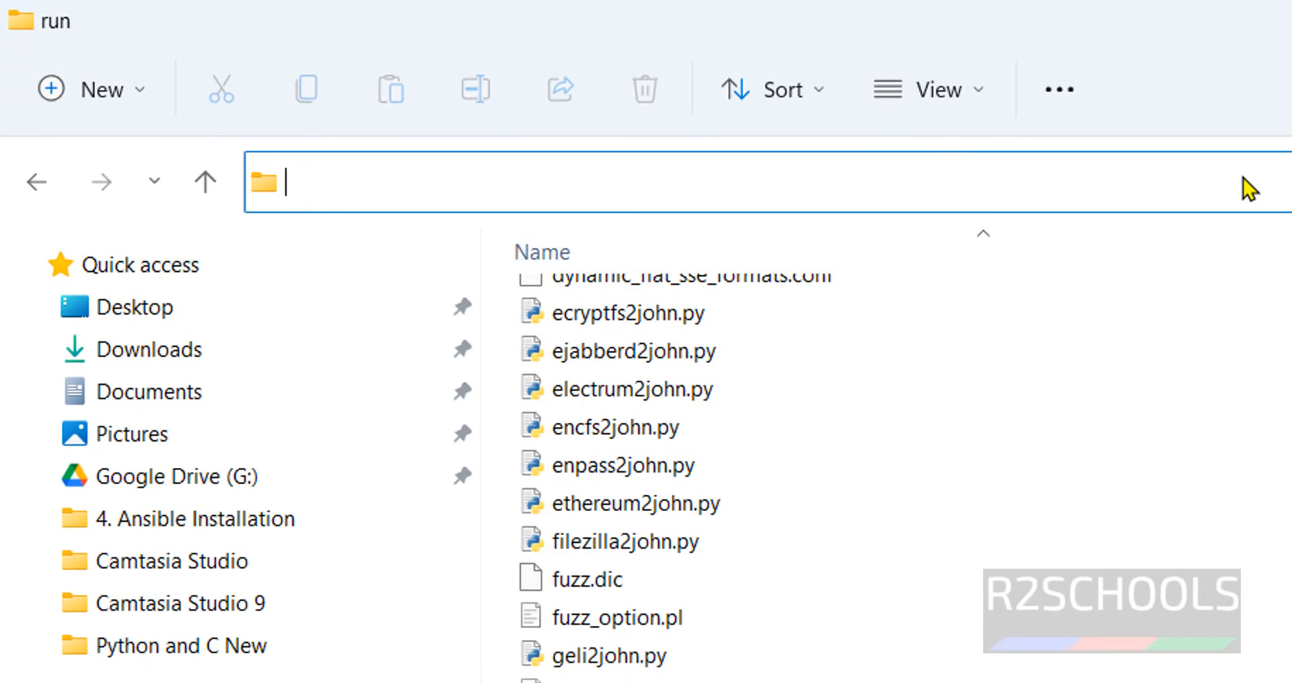
pyautogui.write('cm')
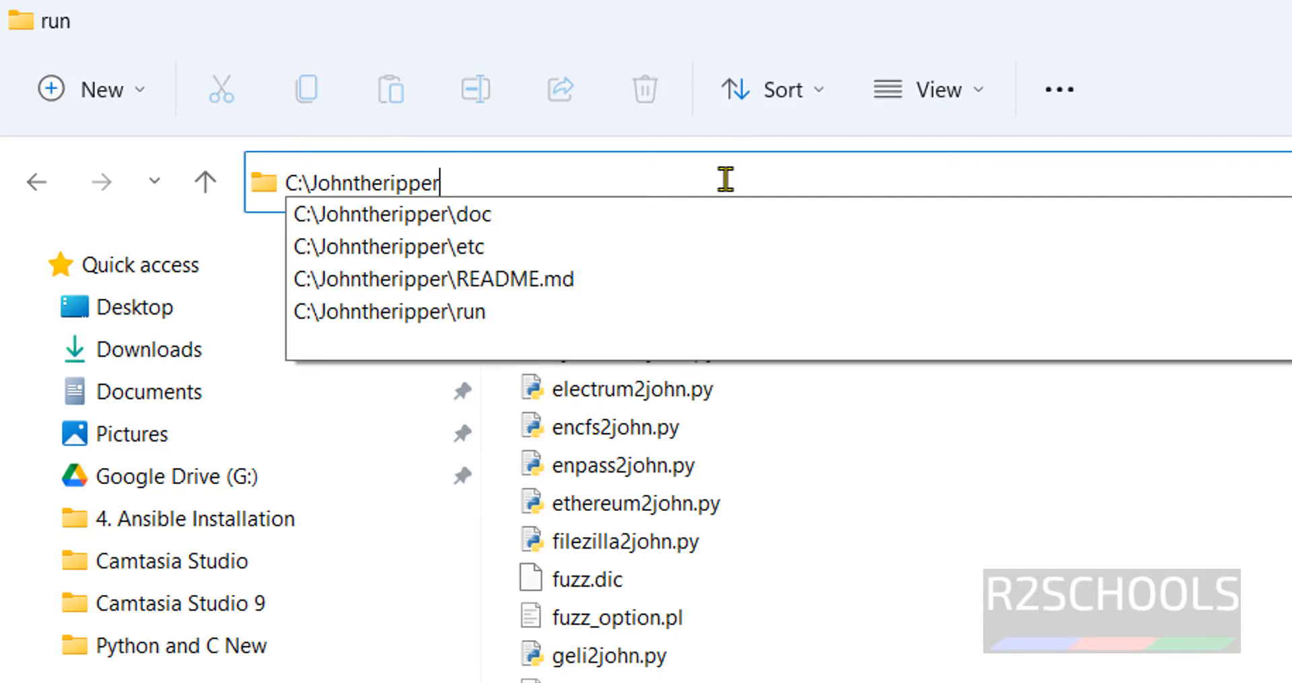
pyautogui.write('C:\\Windows\\System32\\cmd.exe')
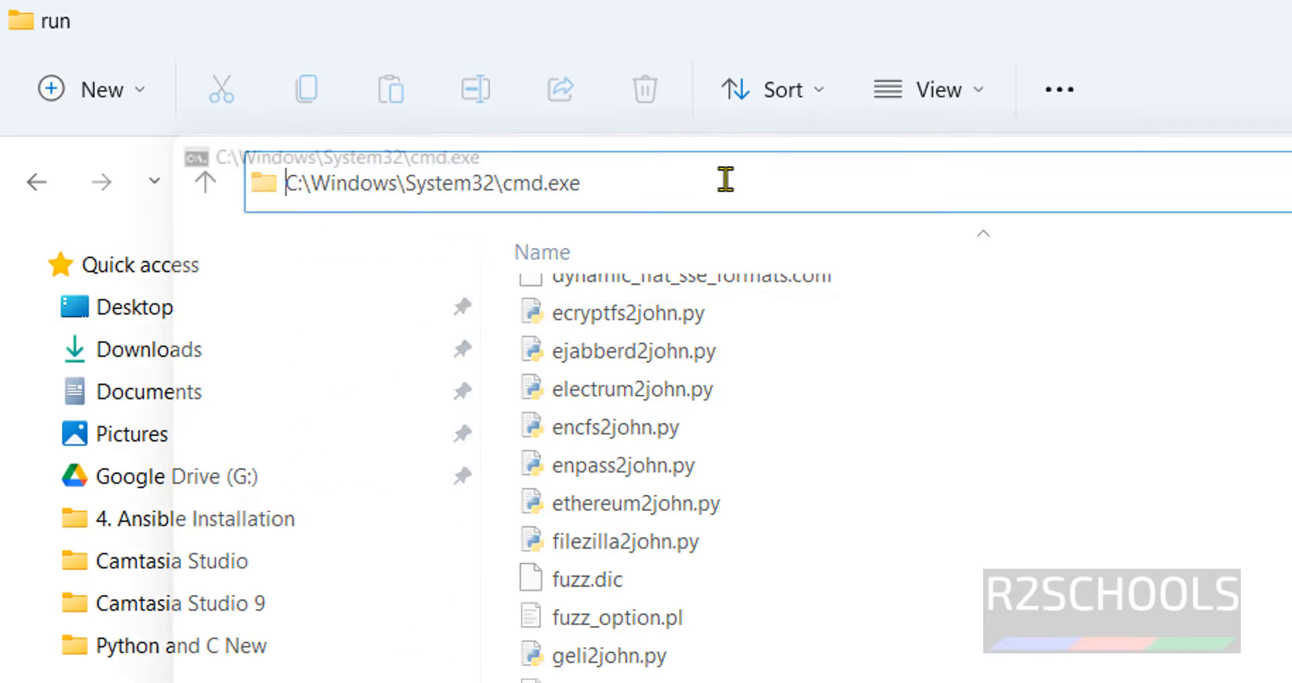
pyautogui.press('Return')
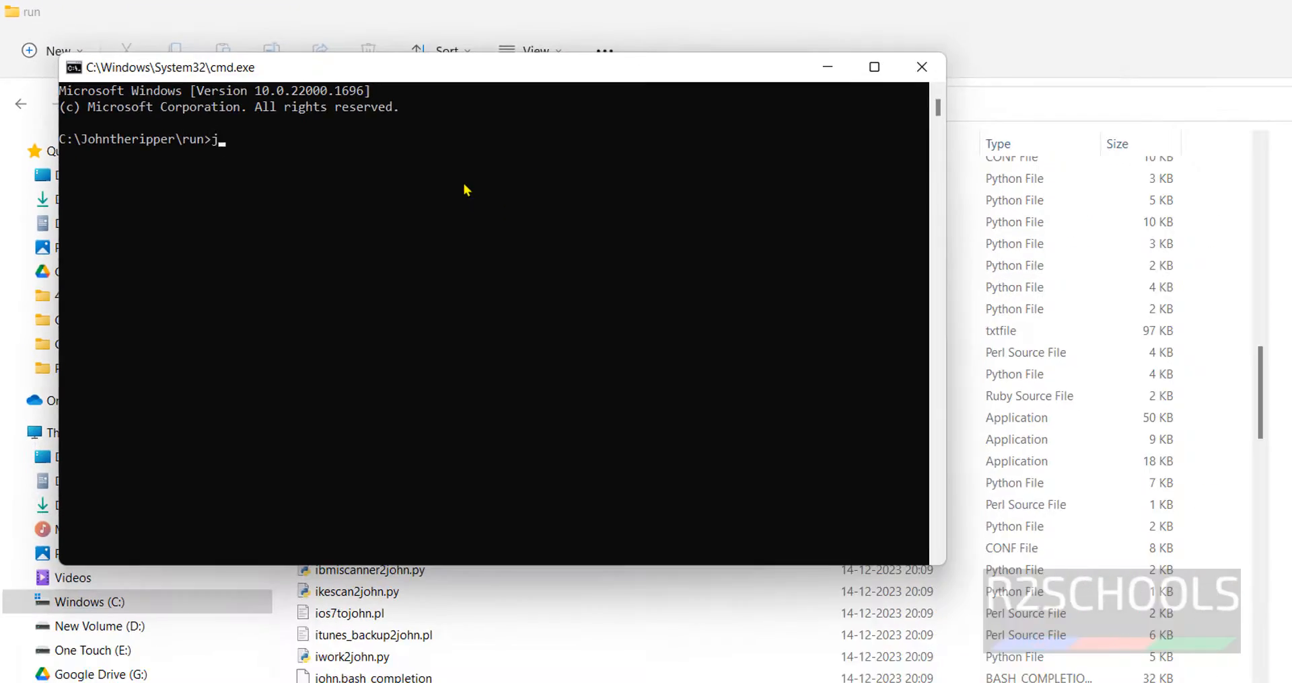
# Step: Run john.exe to print its usage, then show This PC's Properties About page
pyautogui.write('ohn.exe')
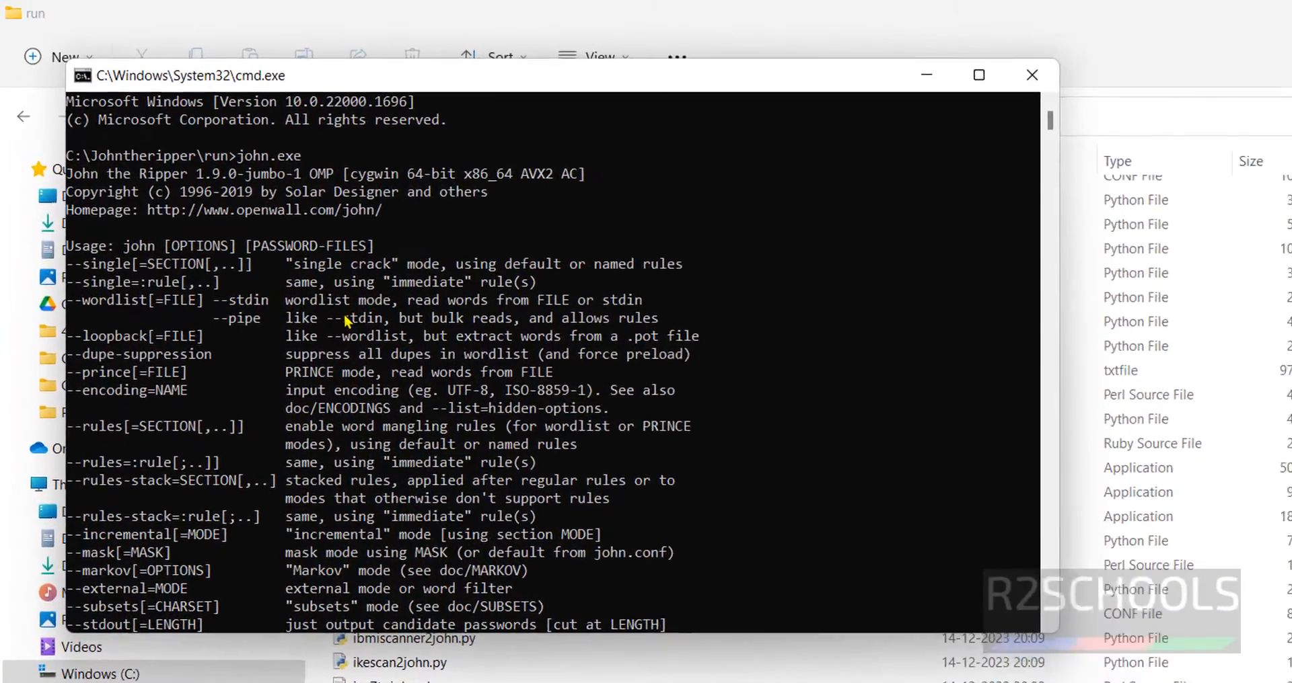
pyautogui.click(1030, 75)
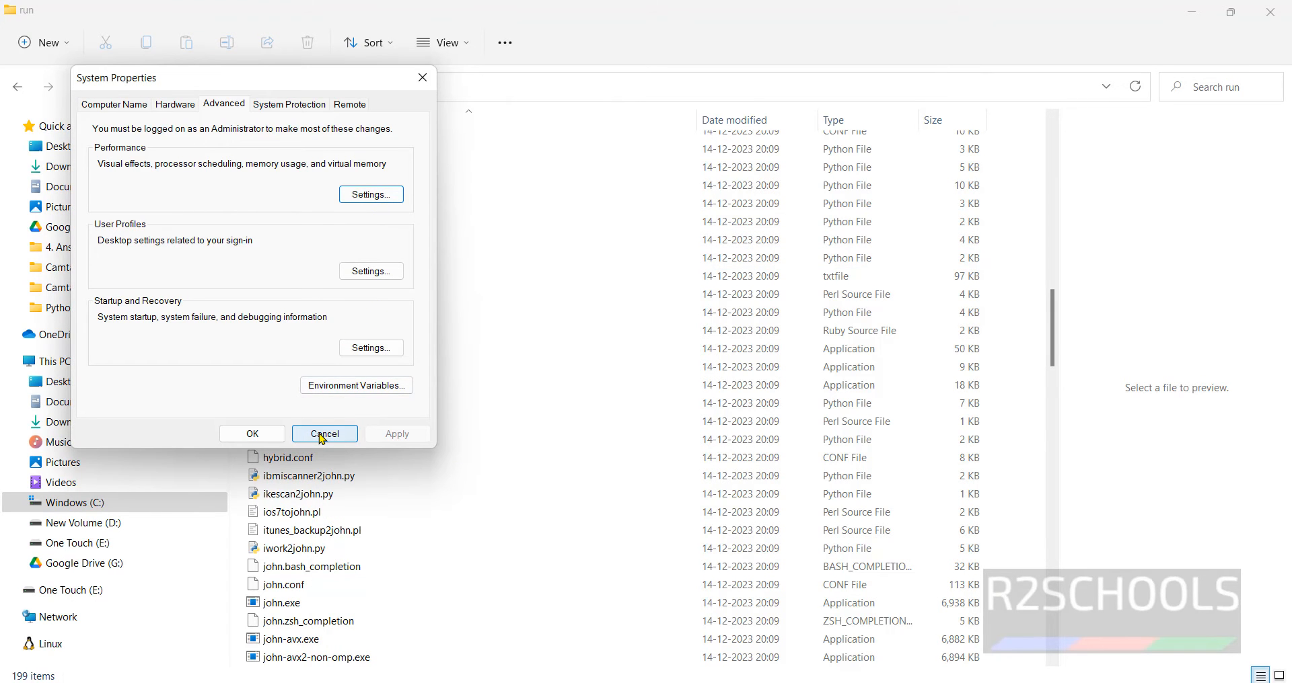
pyautogui.click(323, 434)
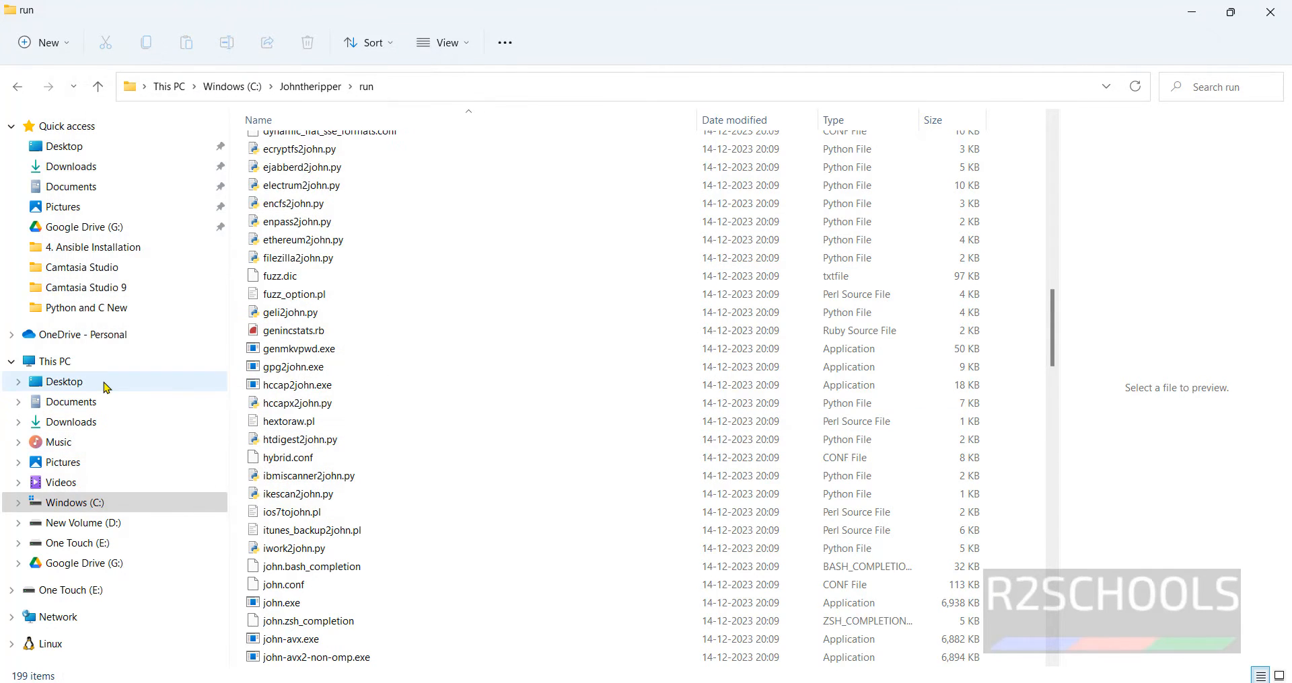
pyautogui.rightClick(64, 382)
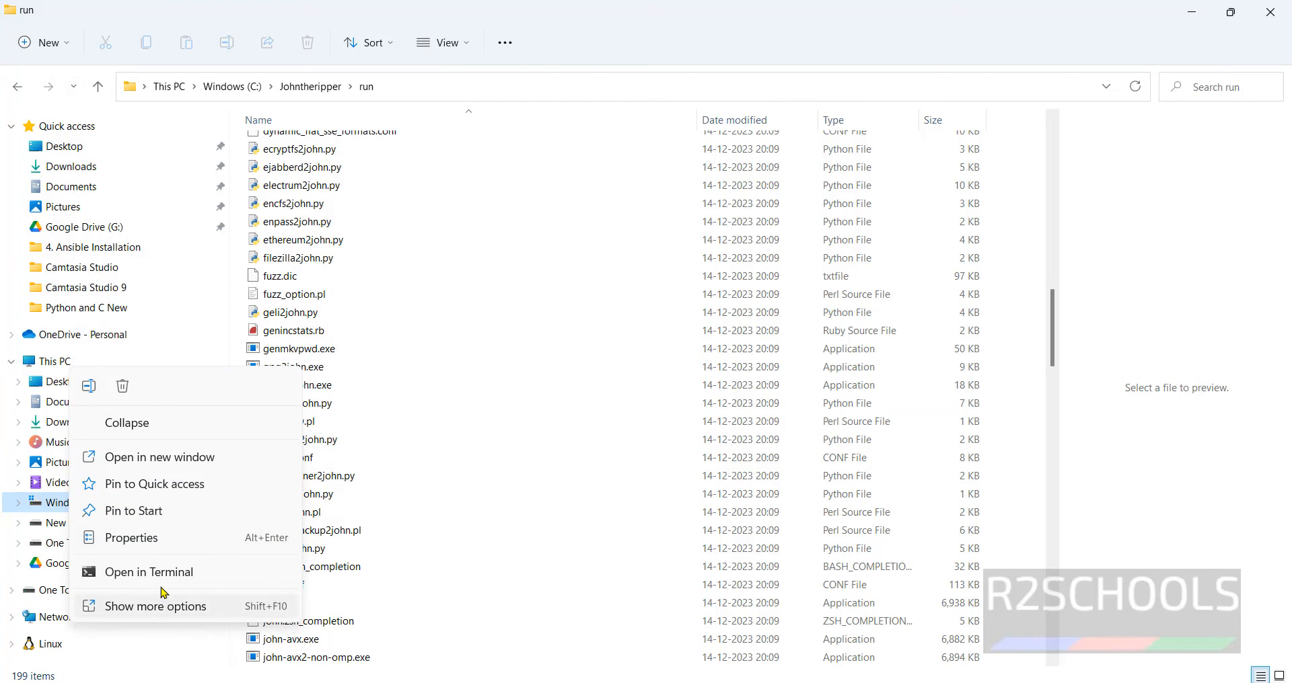
pyautogui.click(131, 538)
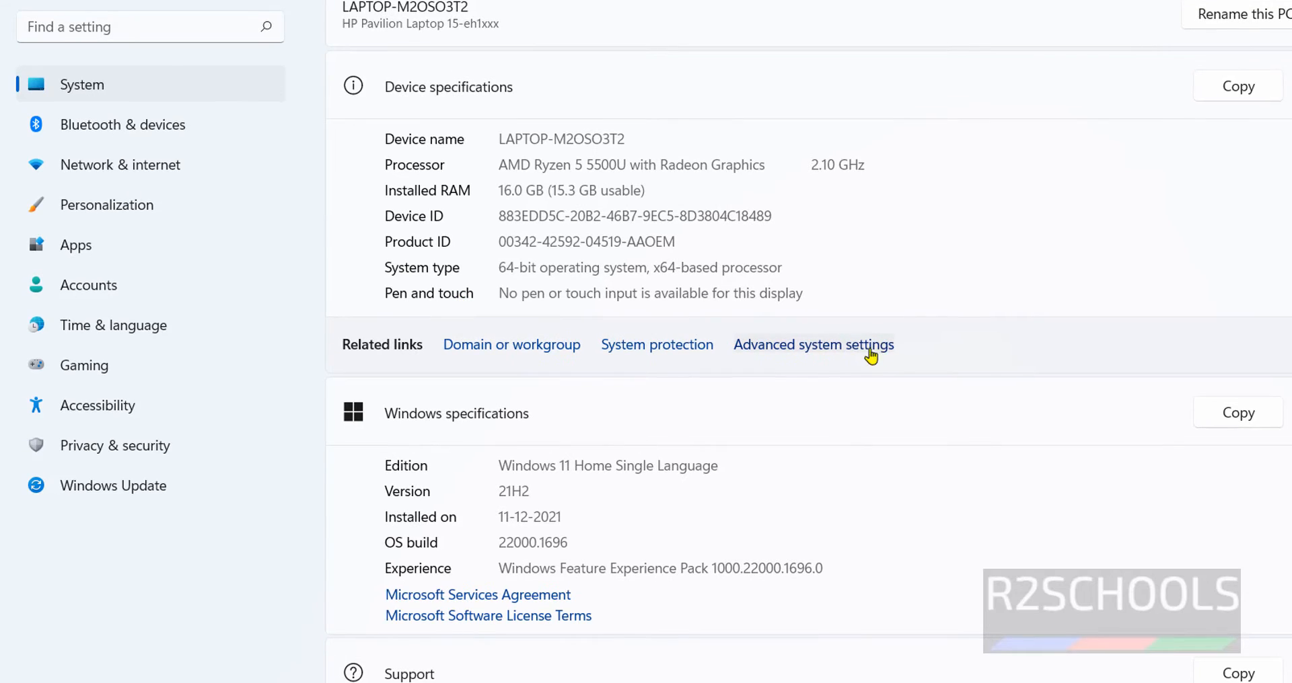
# Step: In Environment Variables, start a new user variable named JOHN_HOME
pyautogui.click(812, 345)
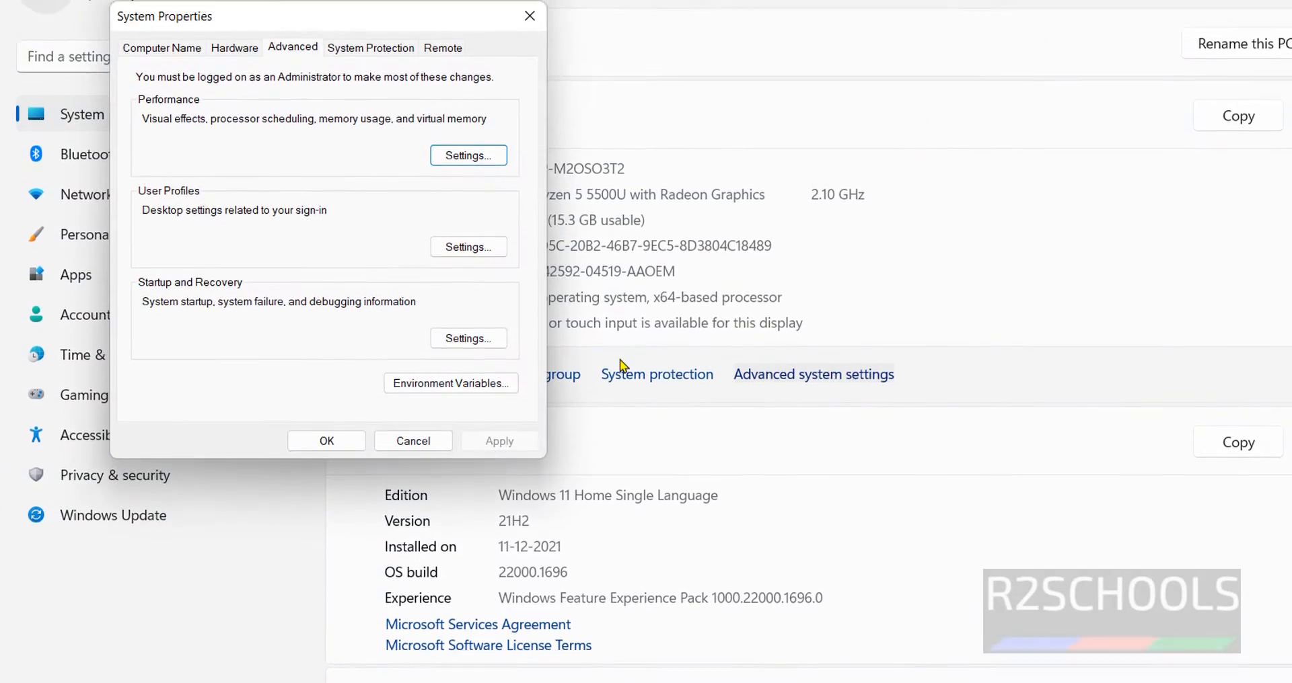
pyautogui.click(450, 382)
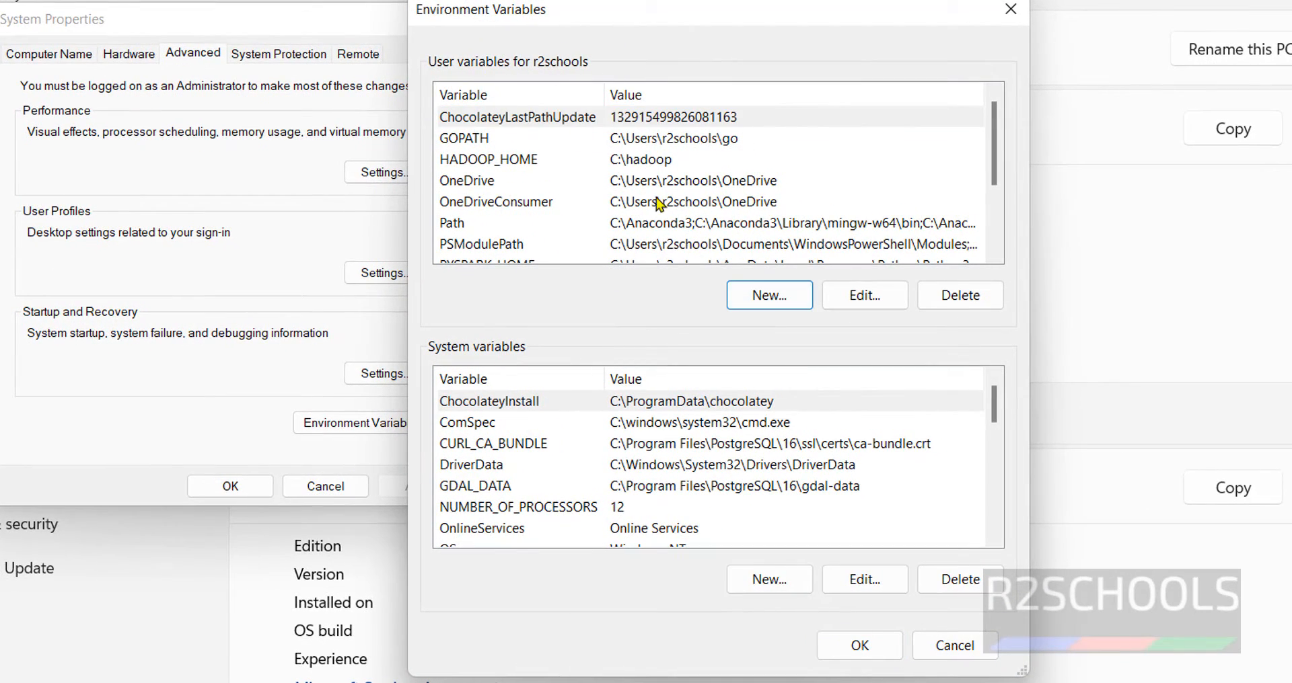
pyautogui.click(767, 294)
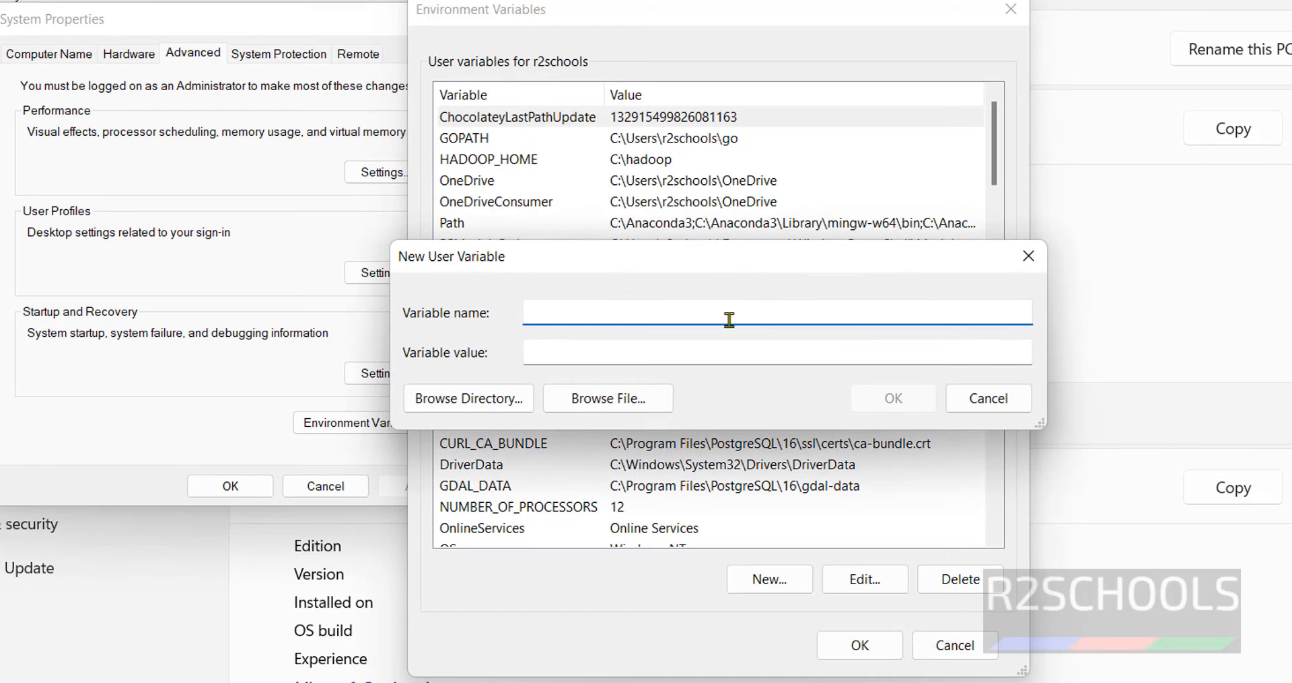
pyautogui.write('J')
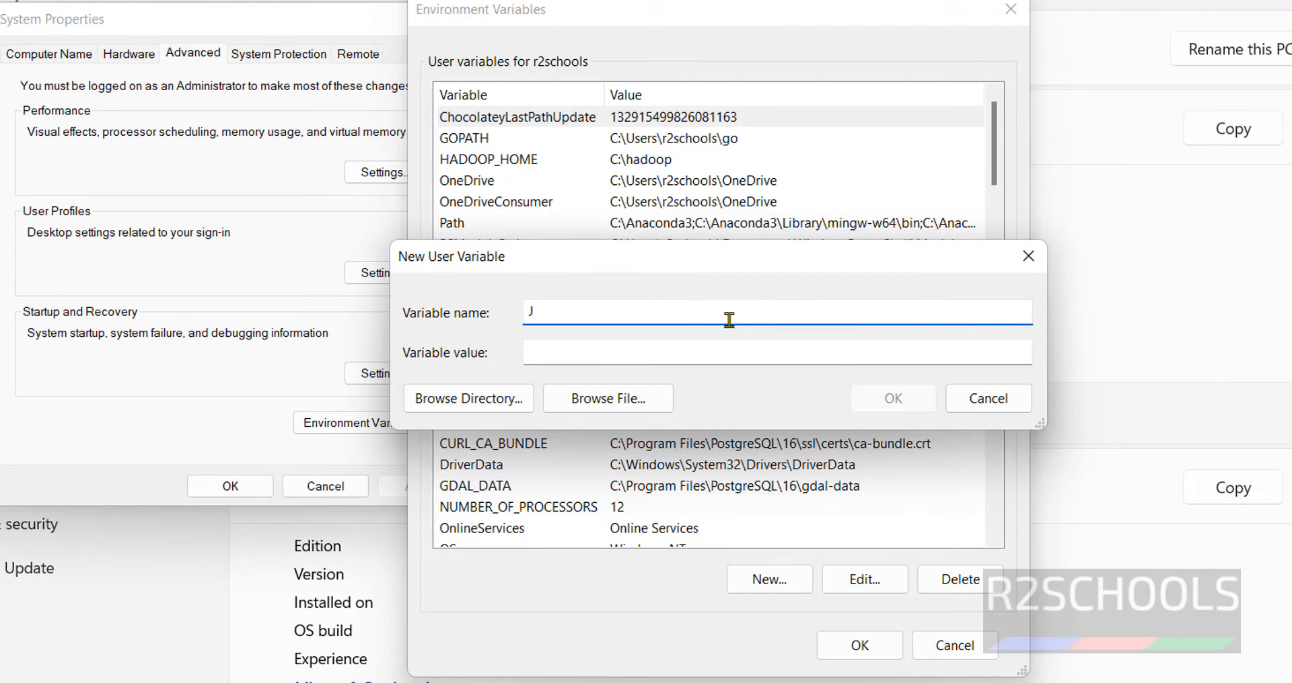
pyautogui.write('OHN_')
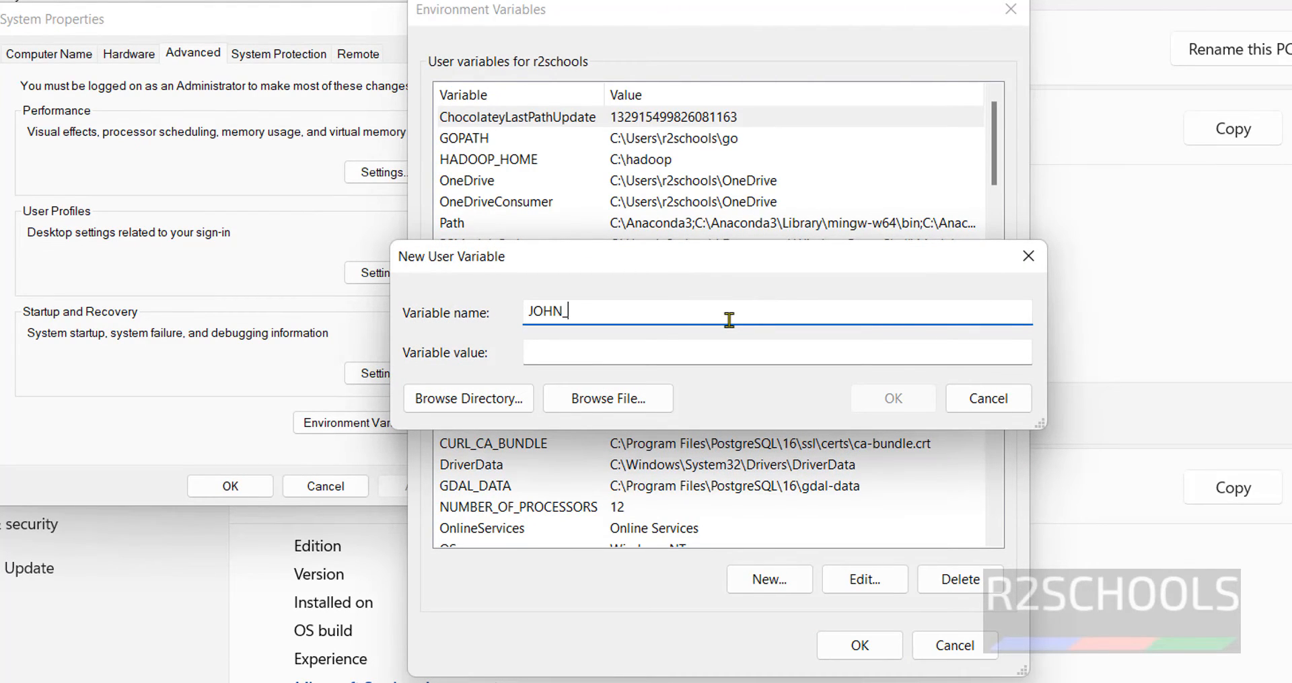
pyautogui.write('HOME')
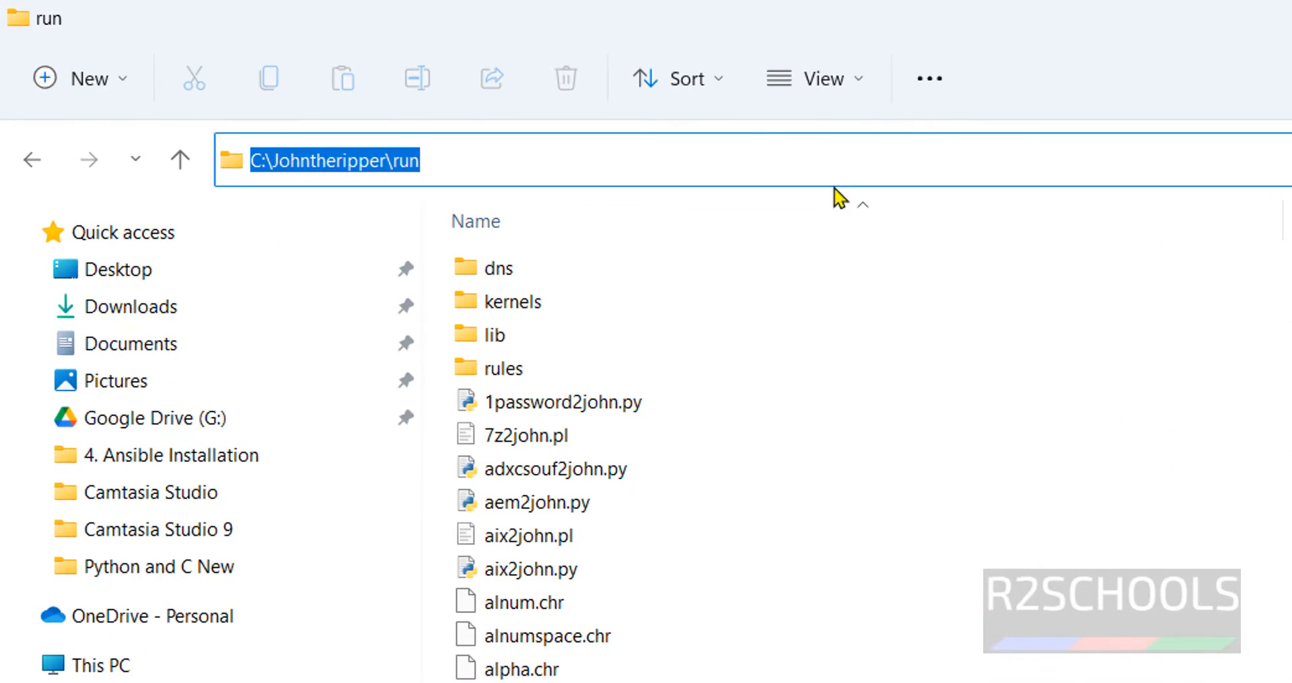
pyautogui.write('JOHN_HOME')
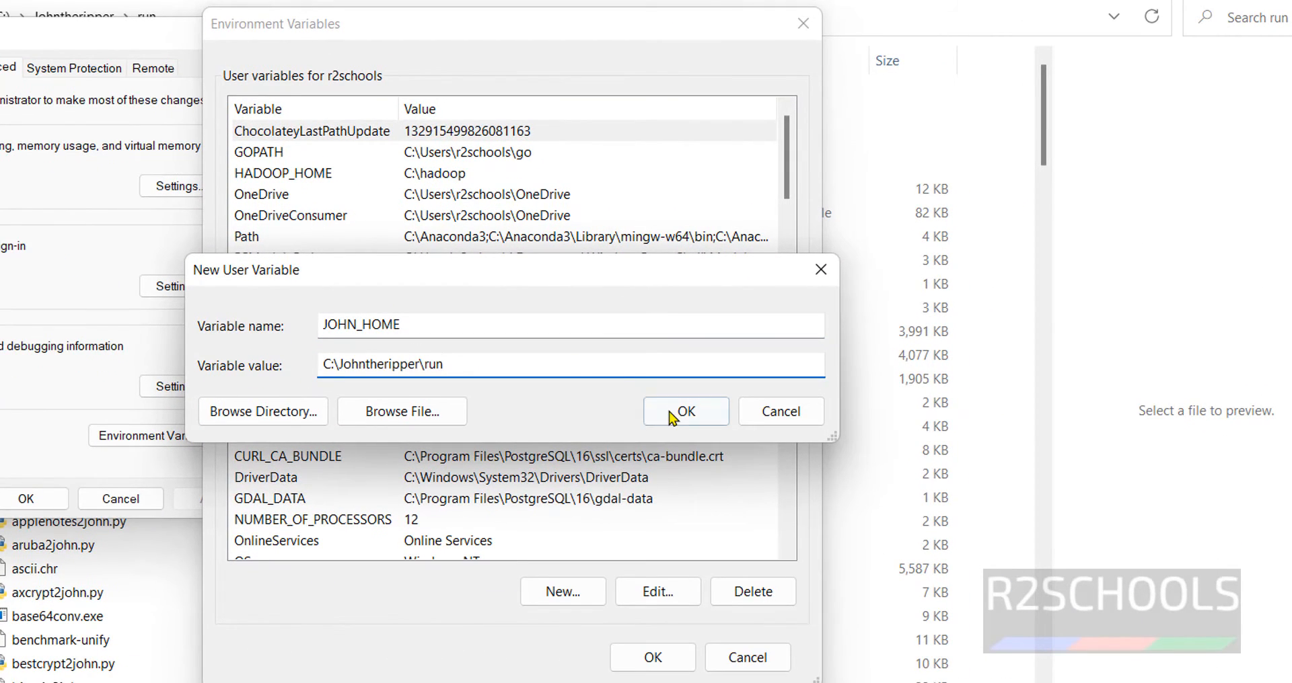
# Step: Confirm JOHN_HOME, add %JOHN_HOME% as a new Path entry, and save
pyautogui.click(685, 411)
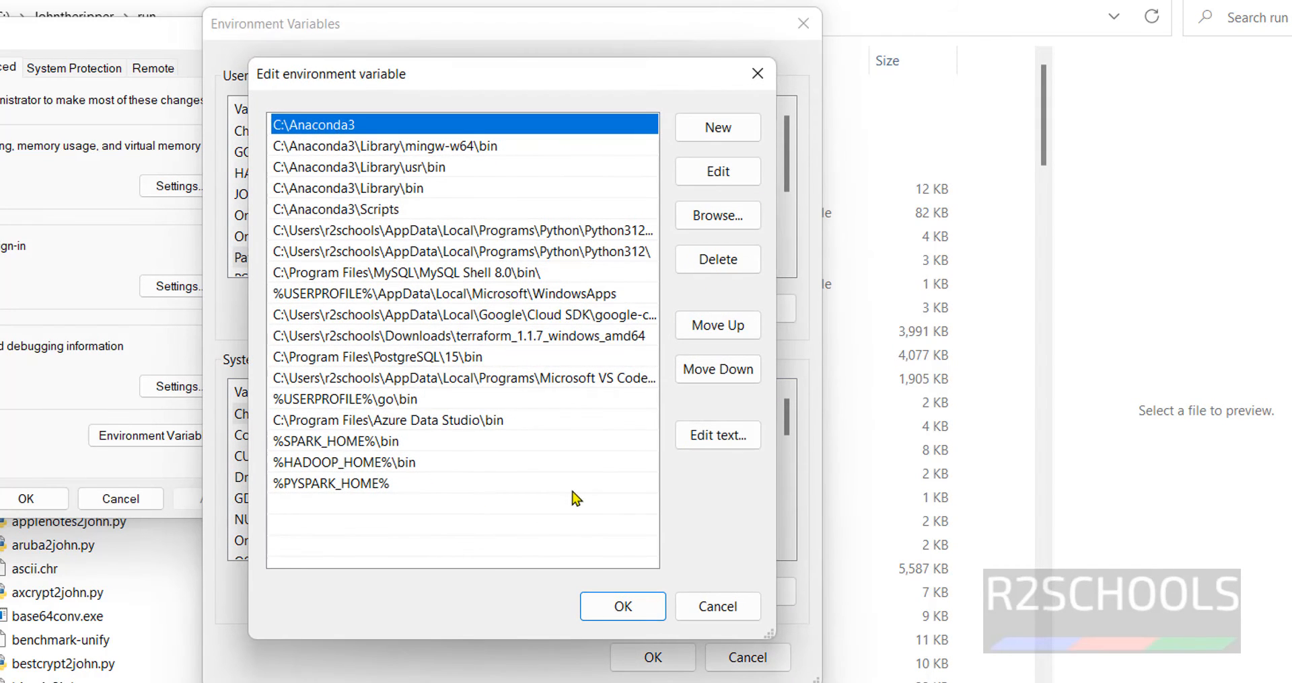
pyautogui.click(716, 127)
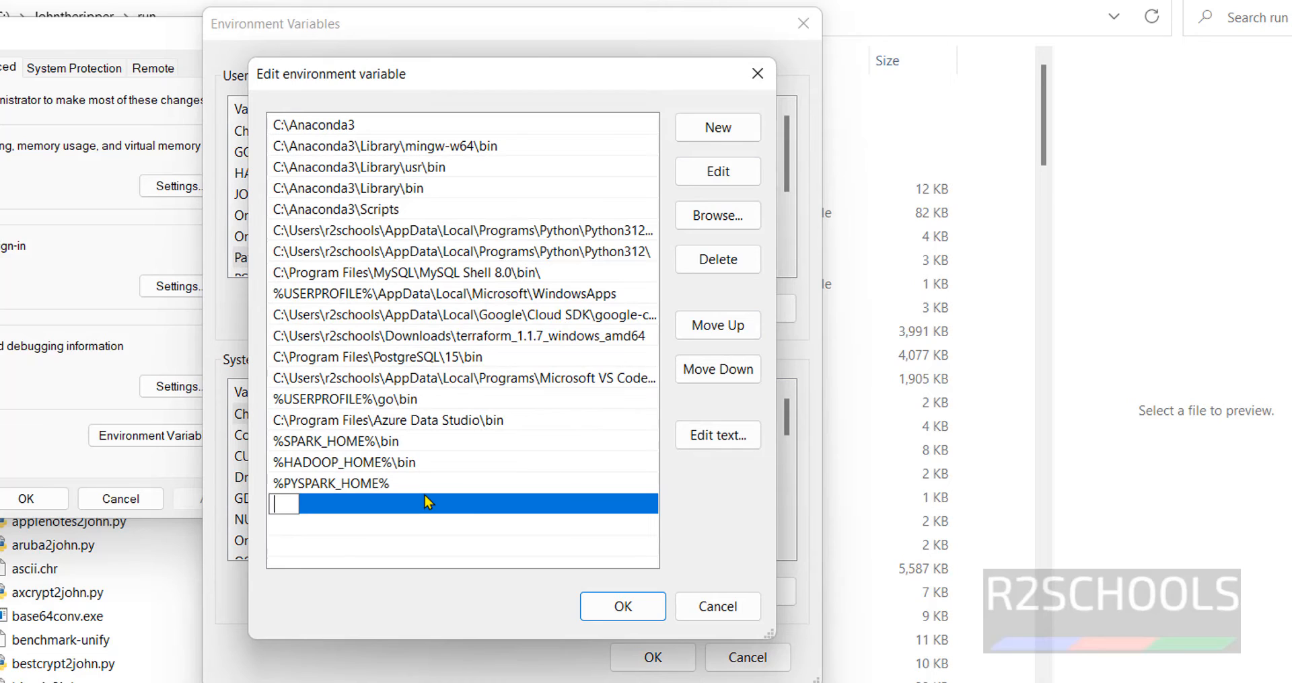
pyautogui.write('%JOHN')
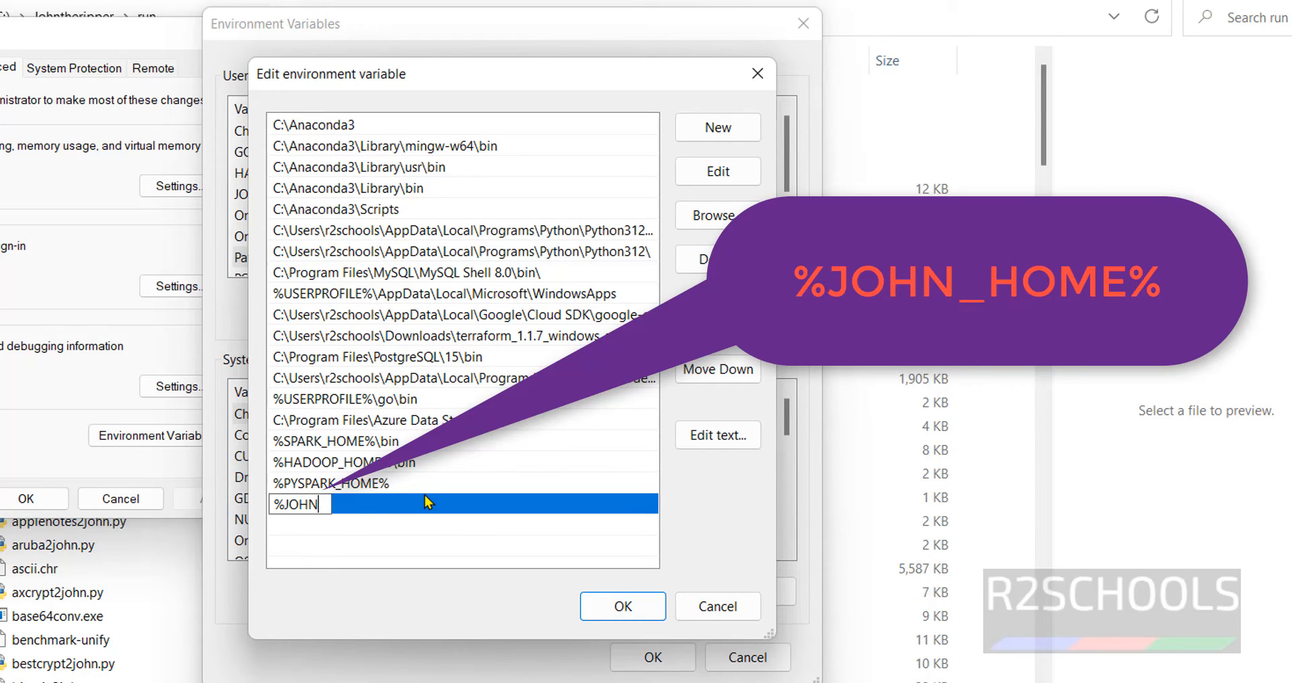
pyautogui.write('_HOME%')
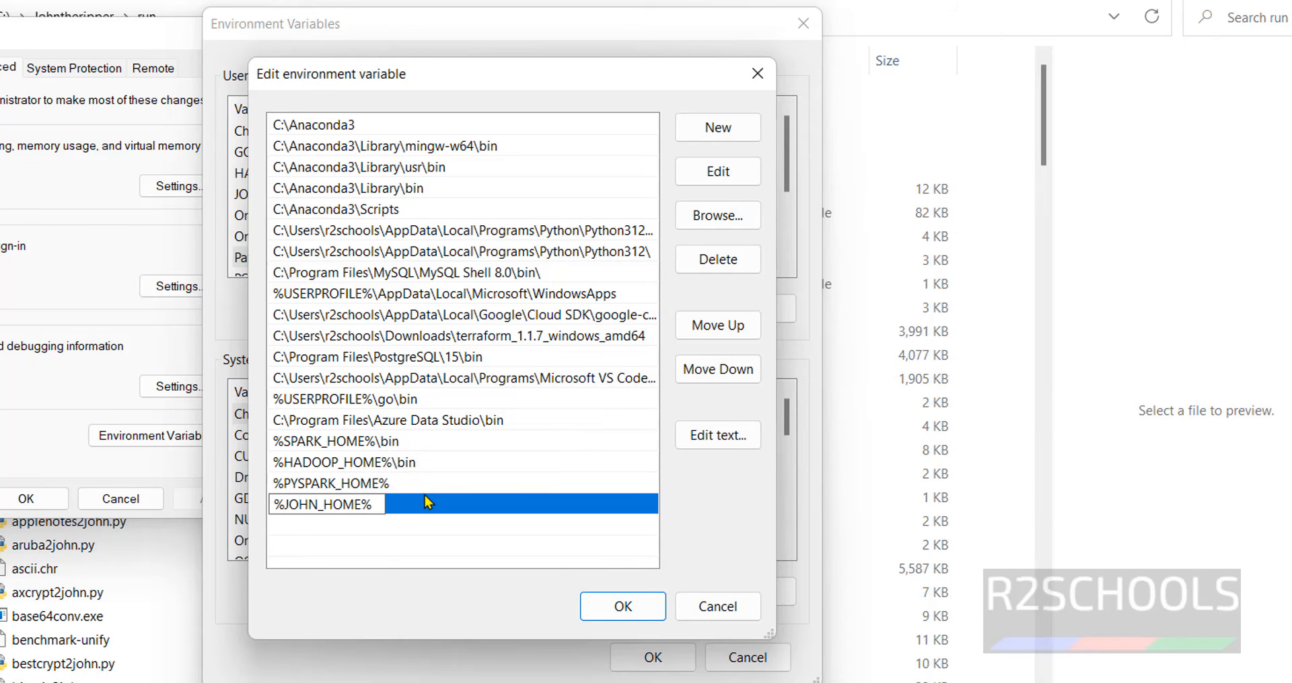
pyautogui.click(621, 606)
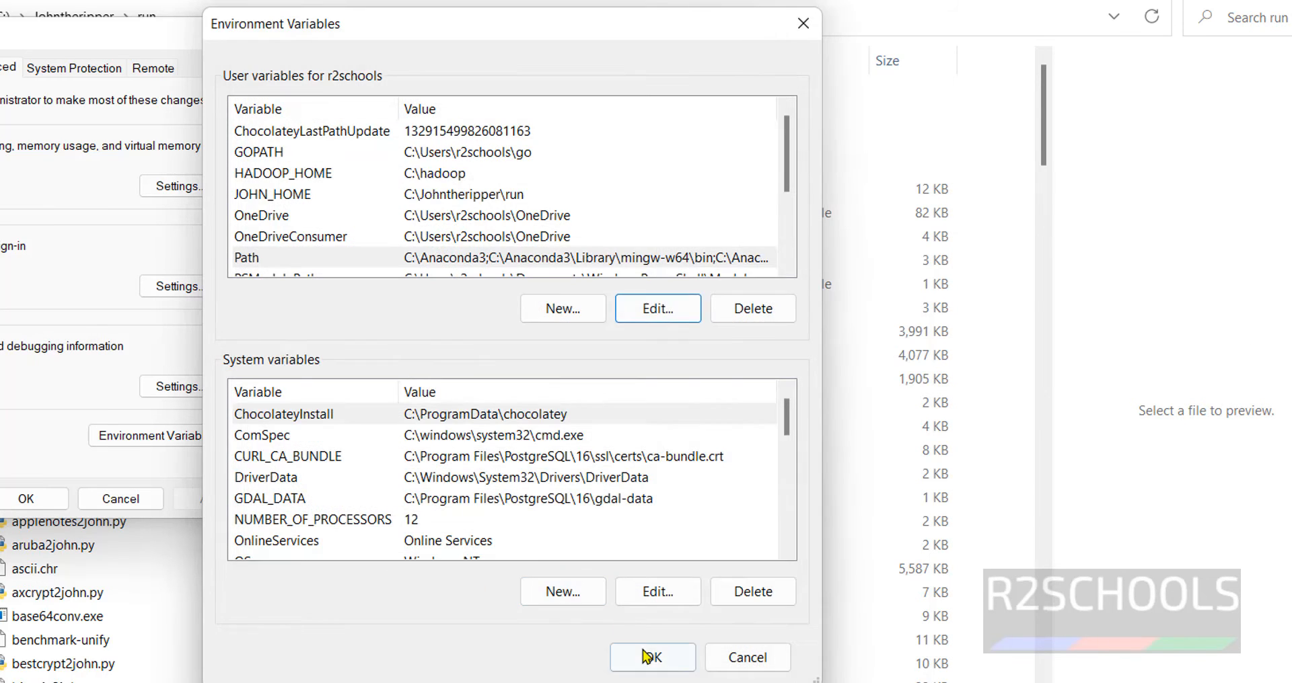
pyautogui.click(651, 657)
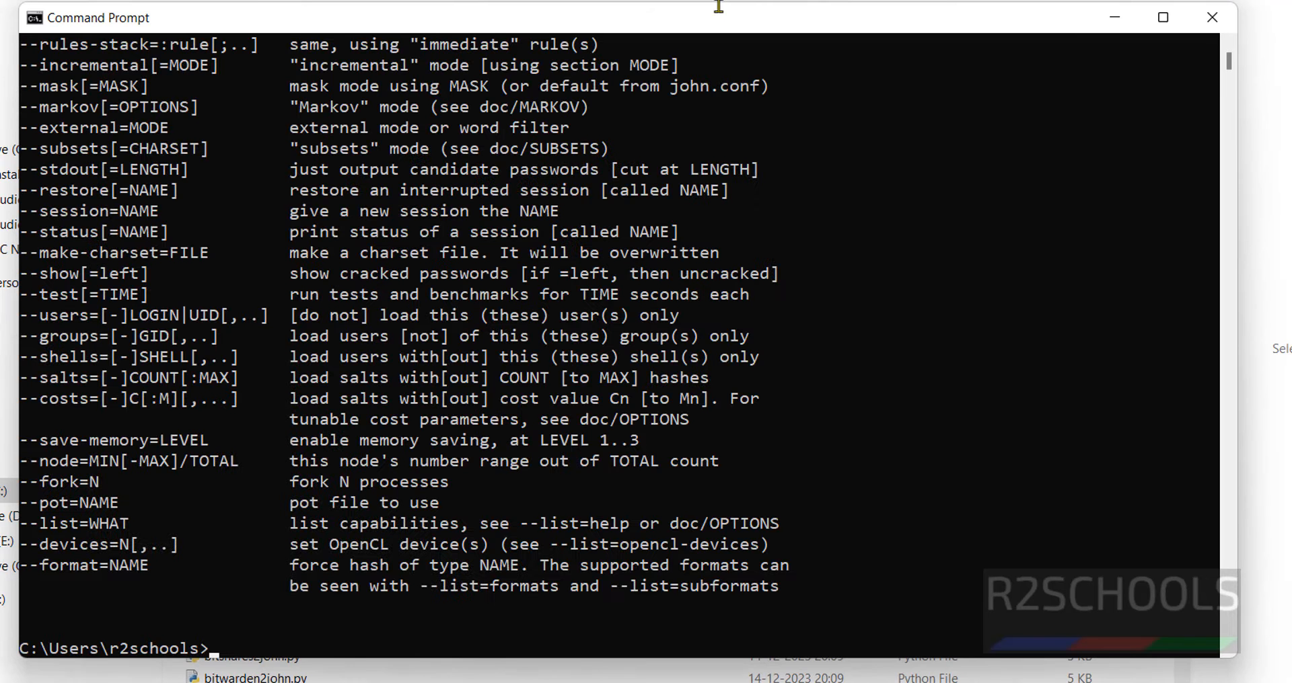
pyautogui.moveTo(1124, 568)
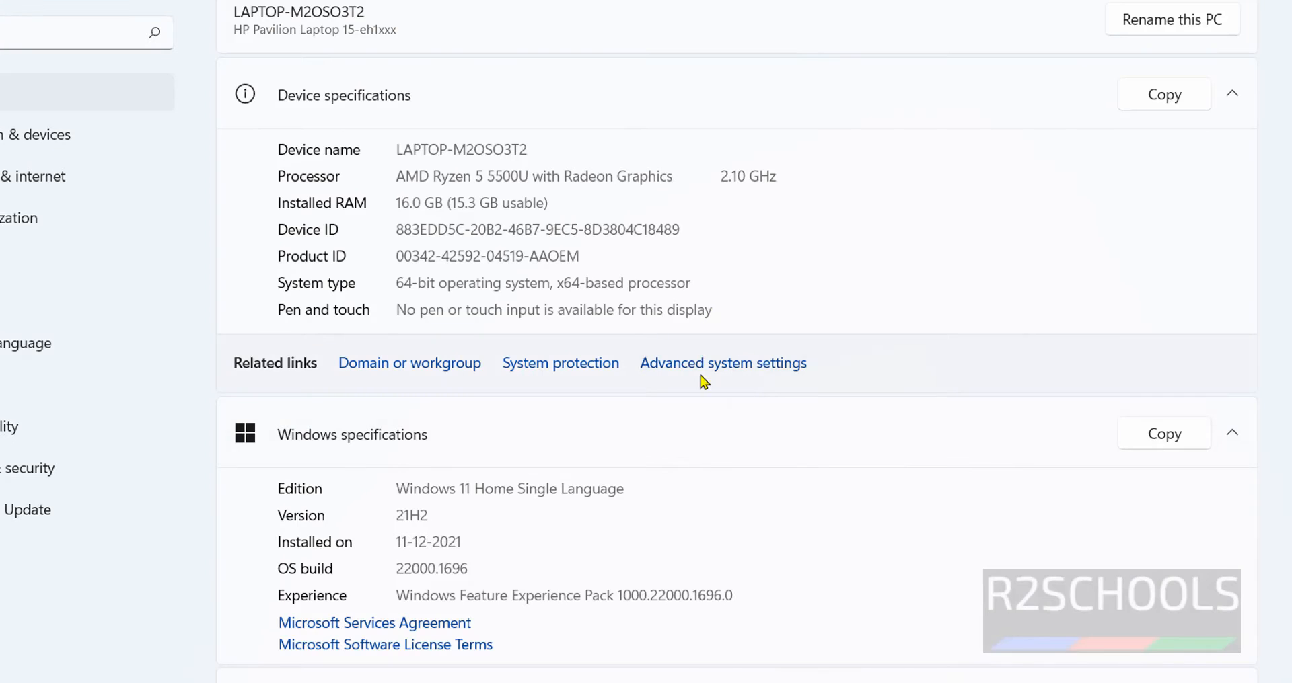
# Step: Remove the JOHN_HOME user variable in Environment Variables and confirm with OK
pyautogui.click(723, 363)
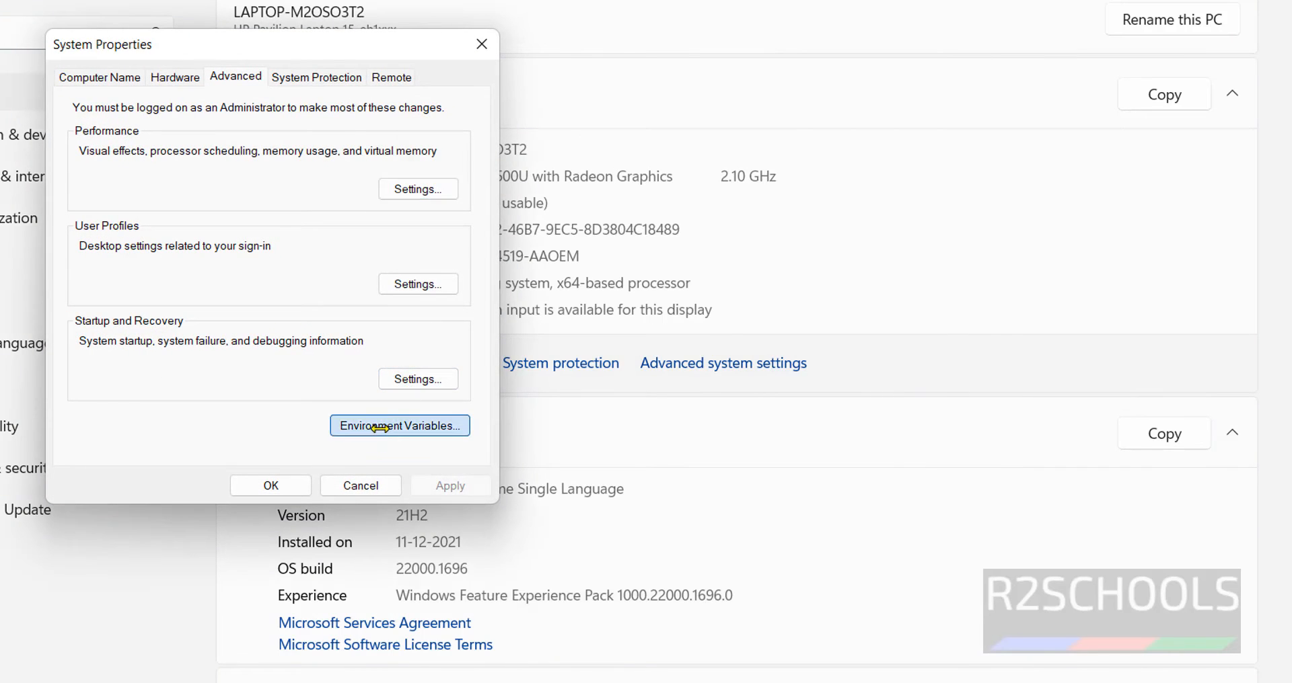
pyautogui.click(400, 426)
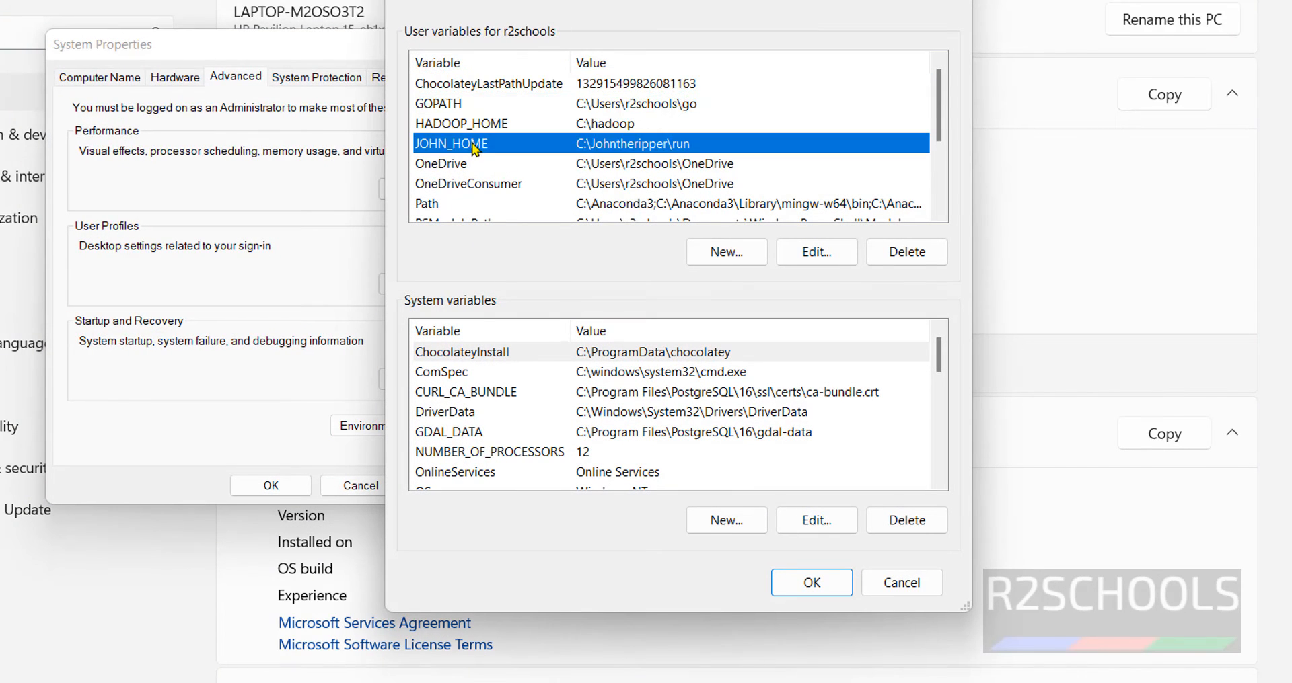
pyautogui.click(906, 253)
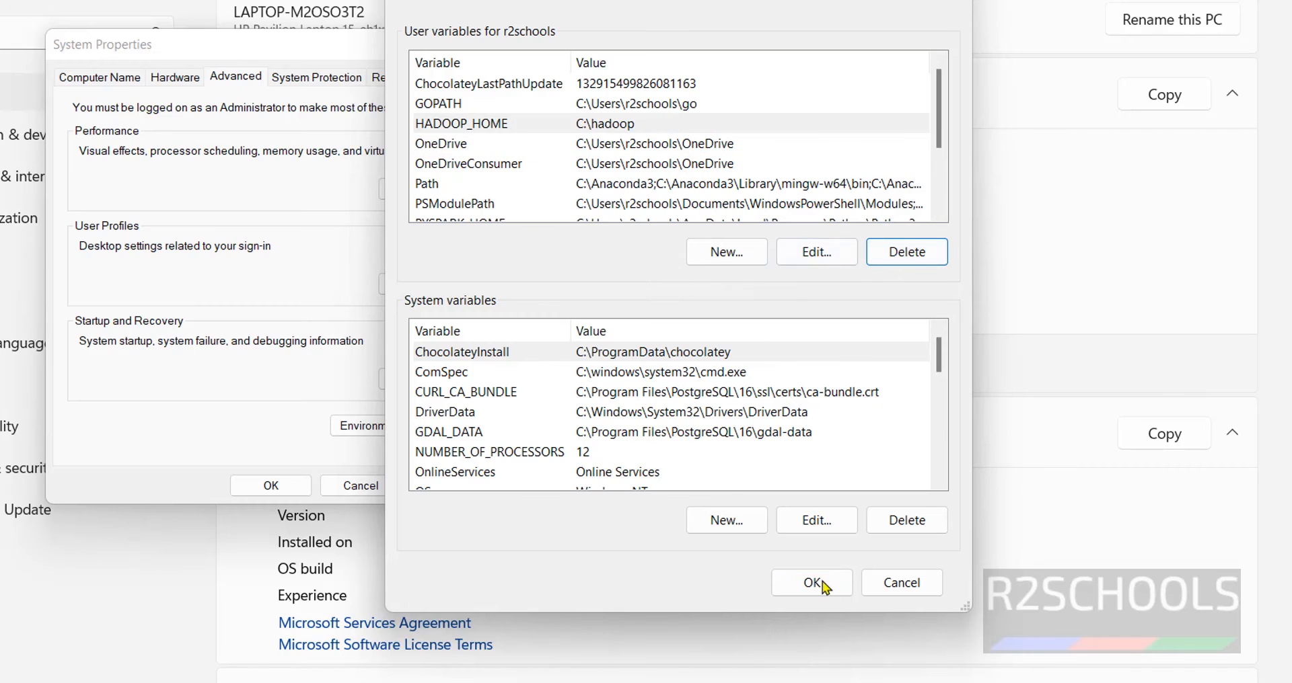
pyautogui.click(811, 582)
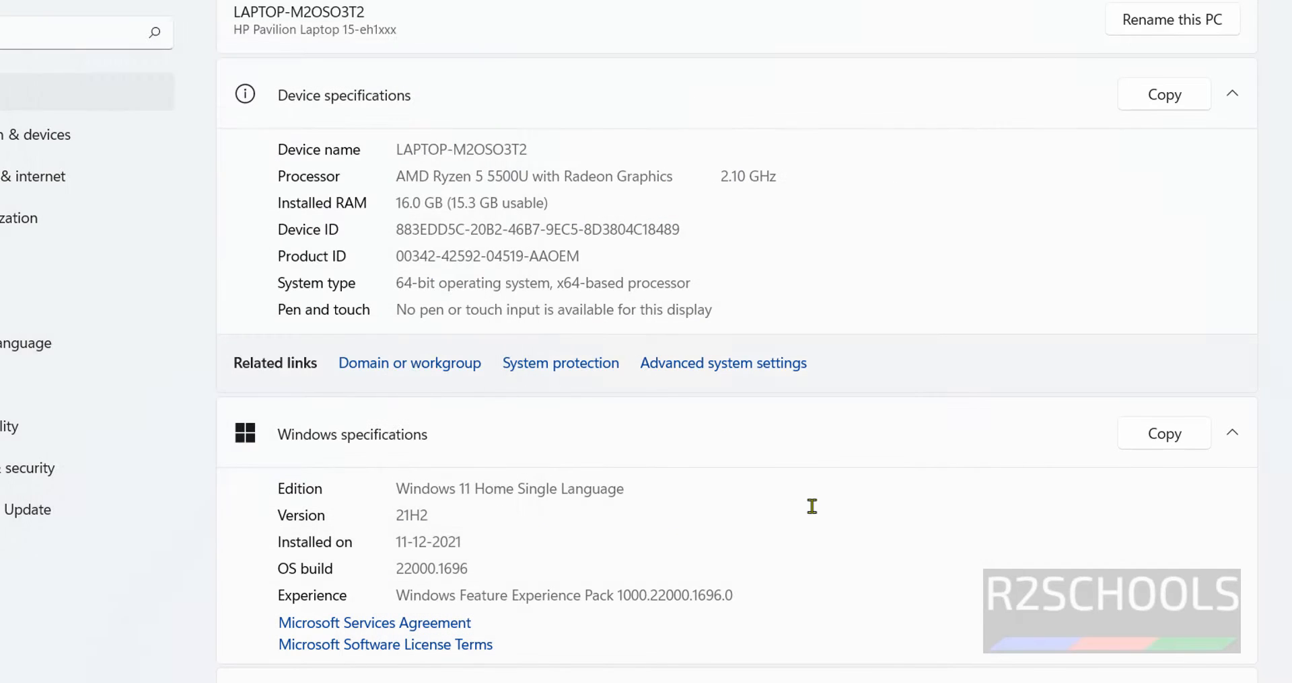
pyautogui.write('cmd')
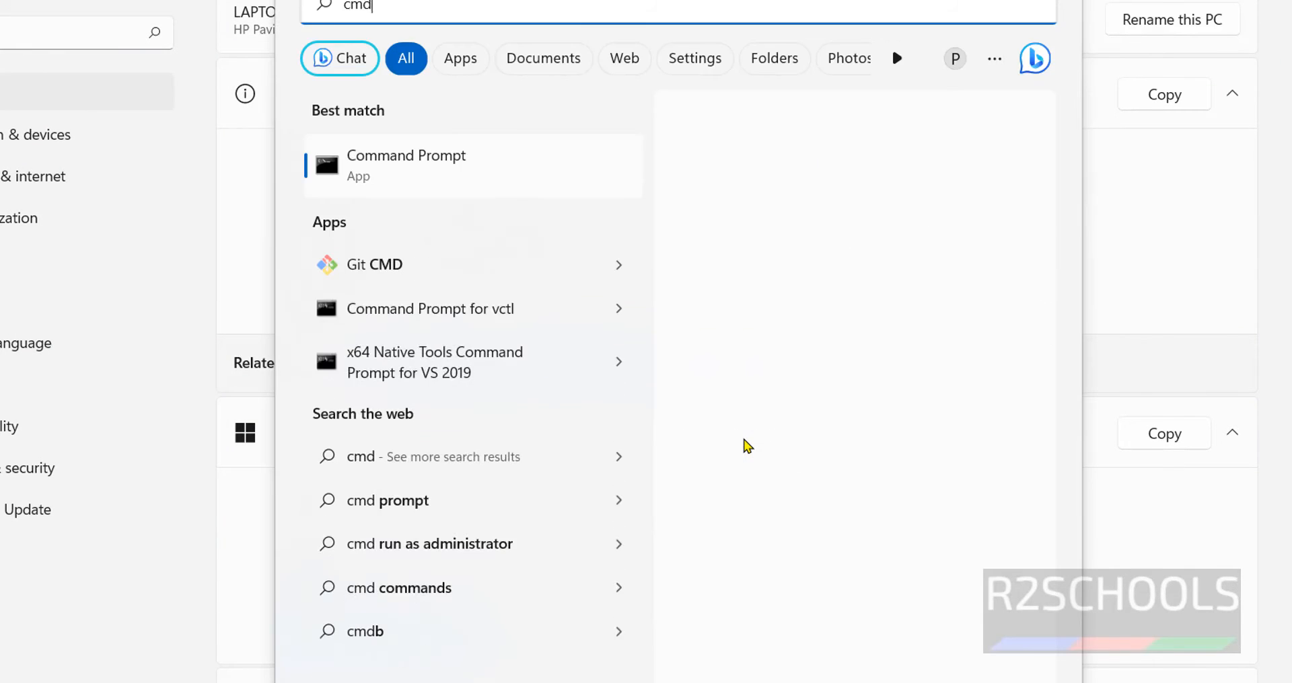
pyautogui.click(406, 165)
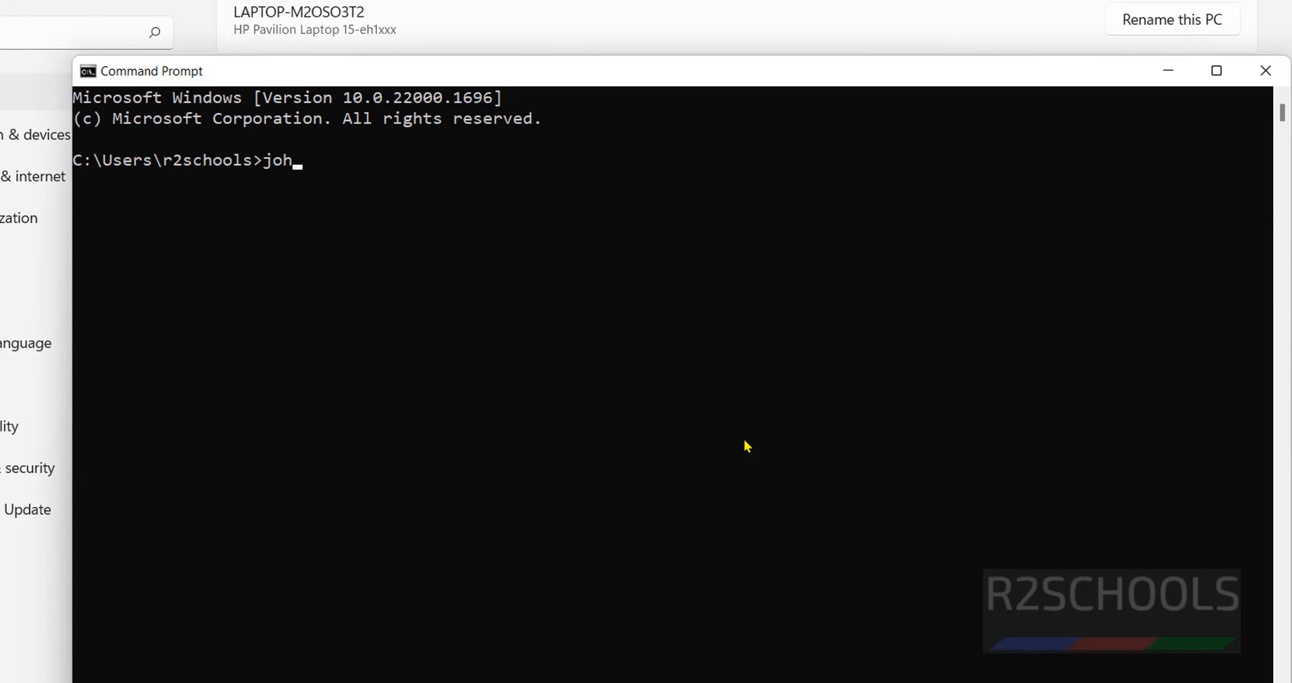
pyautogui.press('Return')
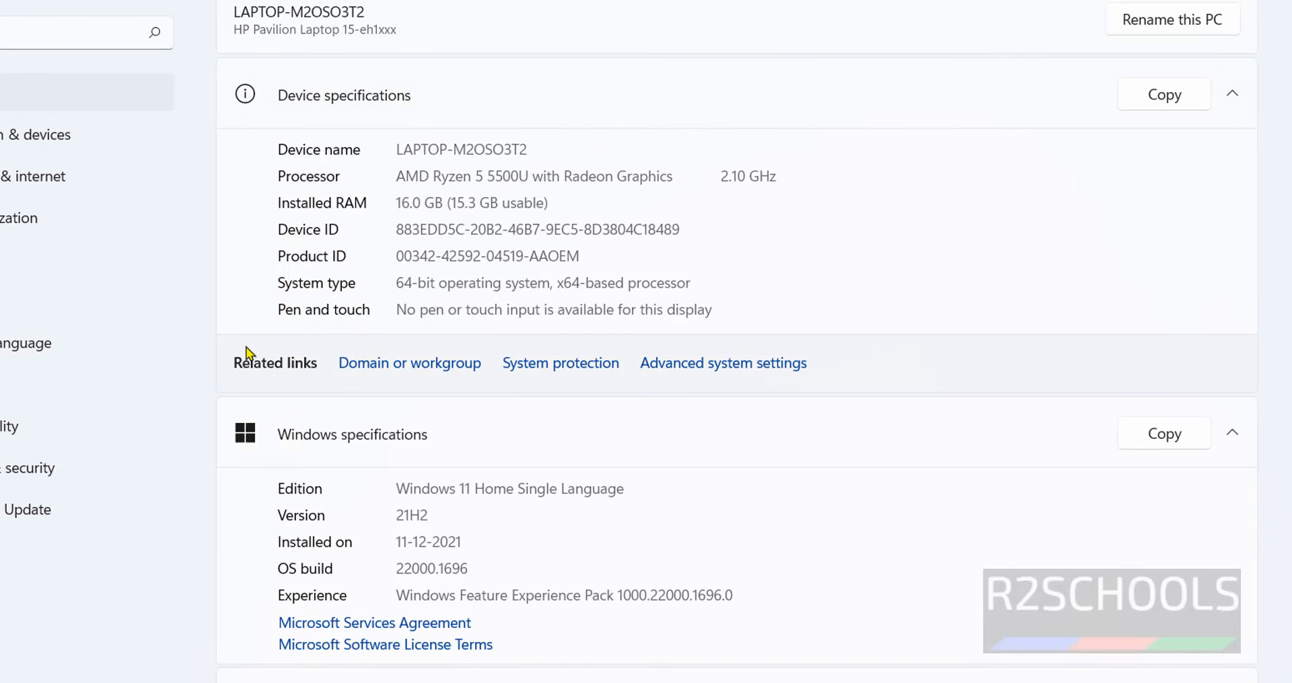
# Step: Add user variable JOHN_HOME = C:\Johntheripper\run again and close System Properties
pyautogui.click(722, 363)
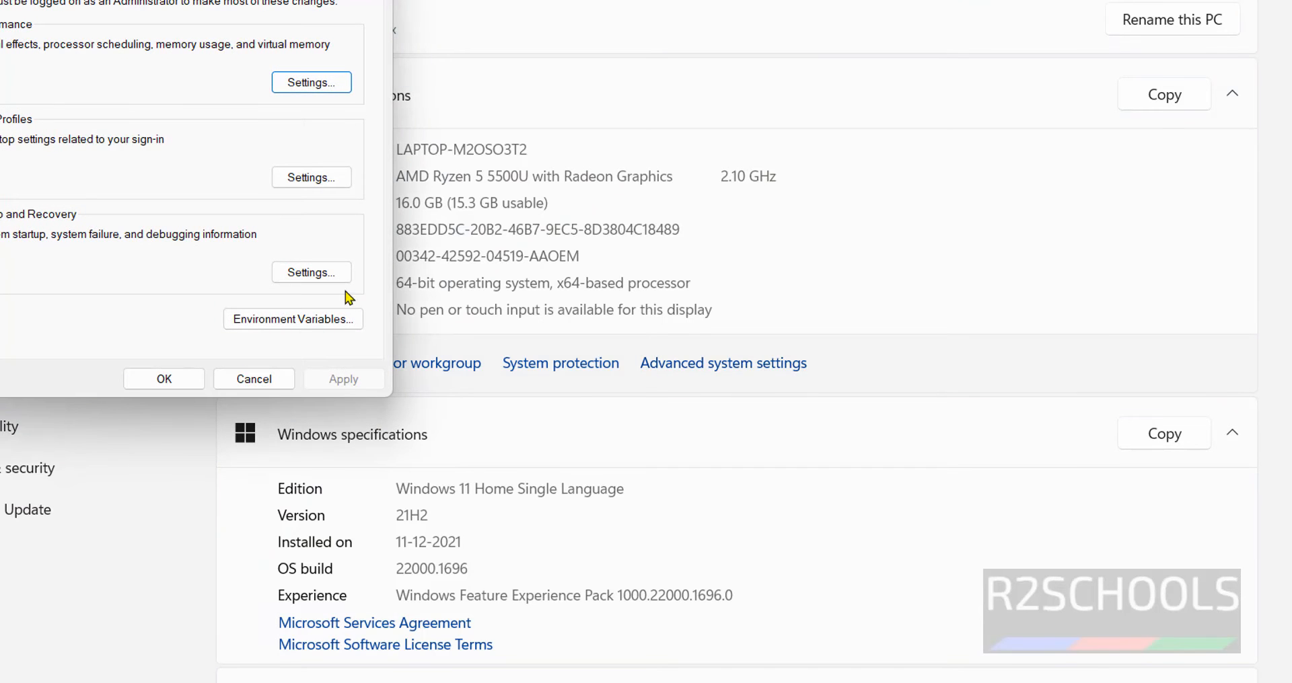
pyautogui.click(292, 319)
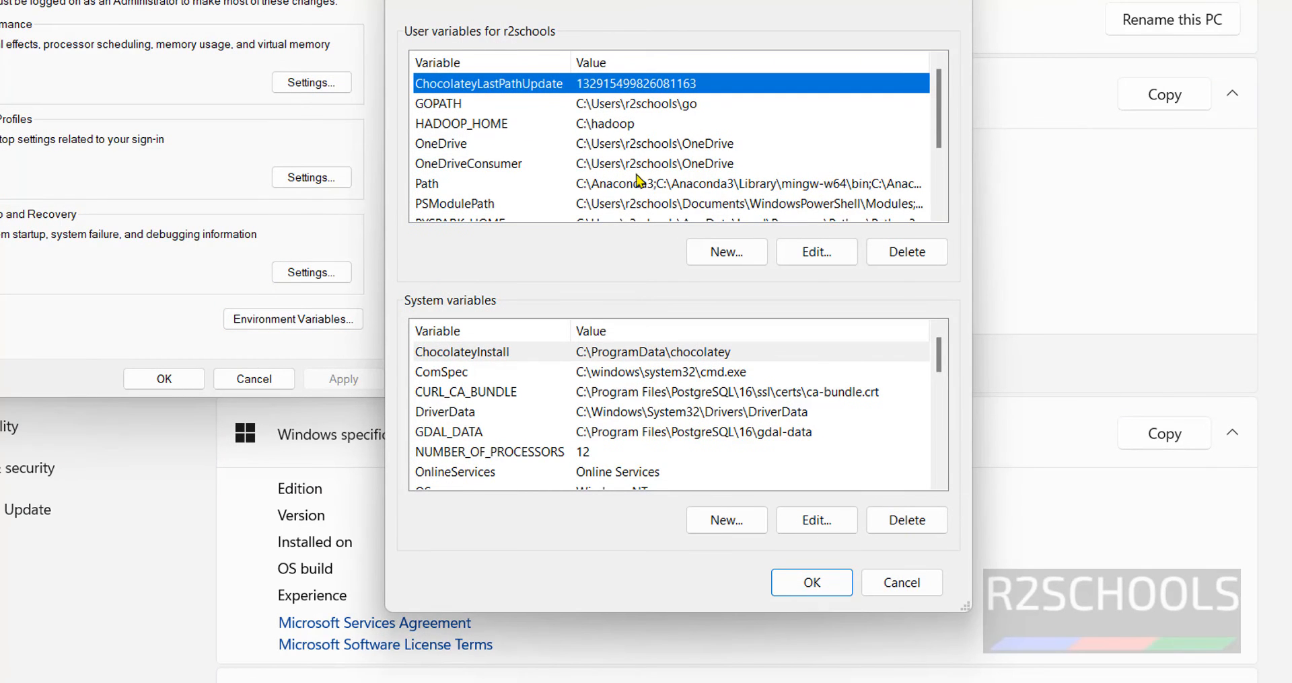
pyautogui.click(725, 251)
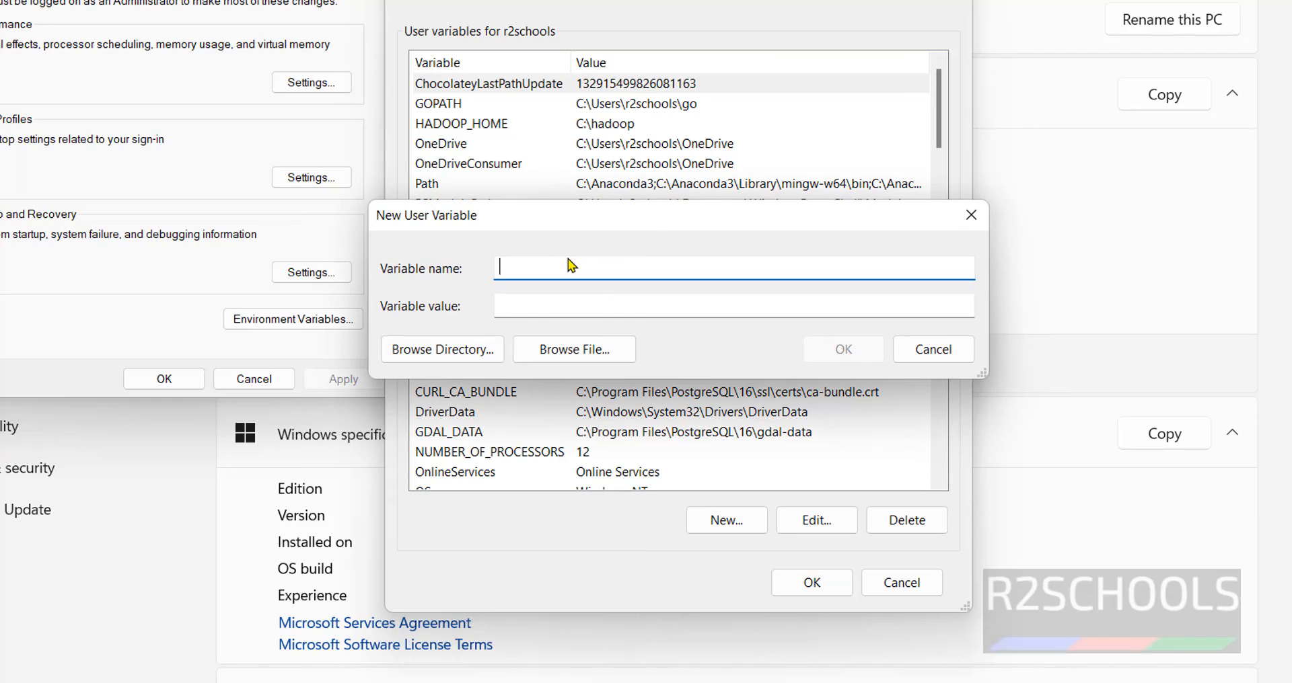
pyautogui.write('JOHN_')
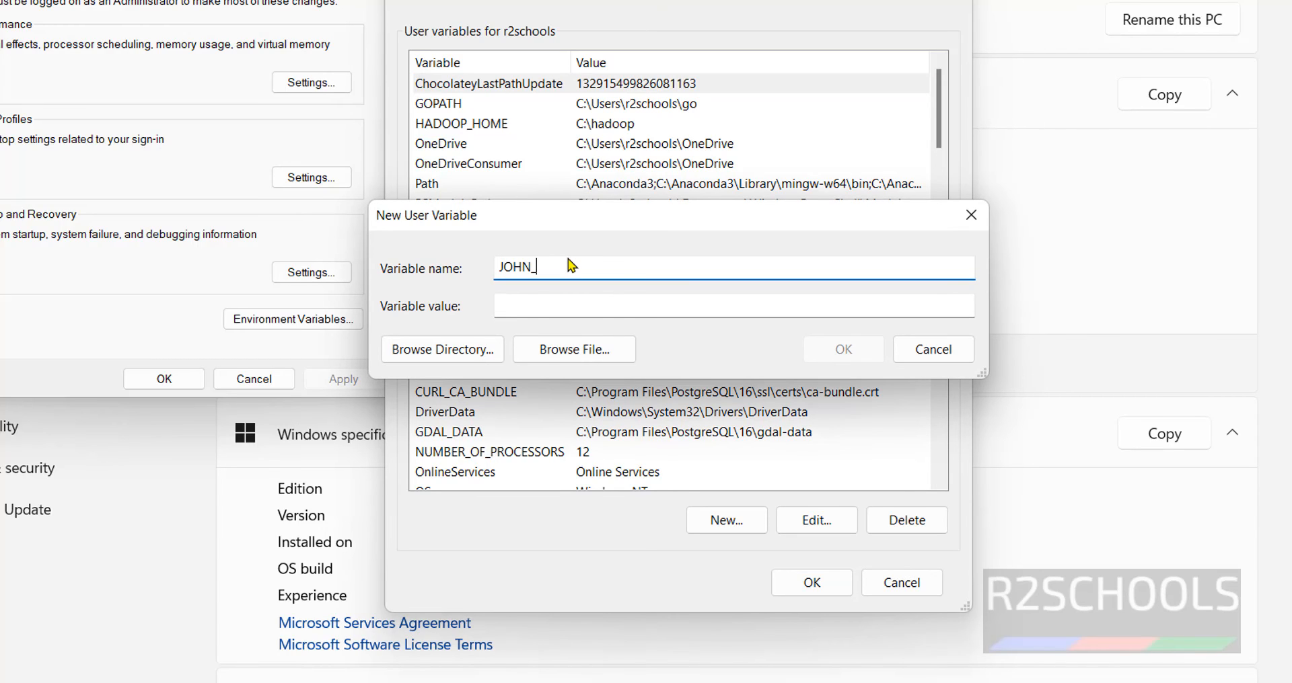
pyautogui.write('HOME')
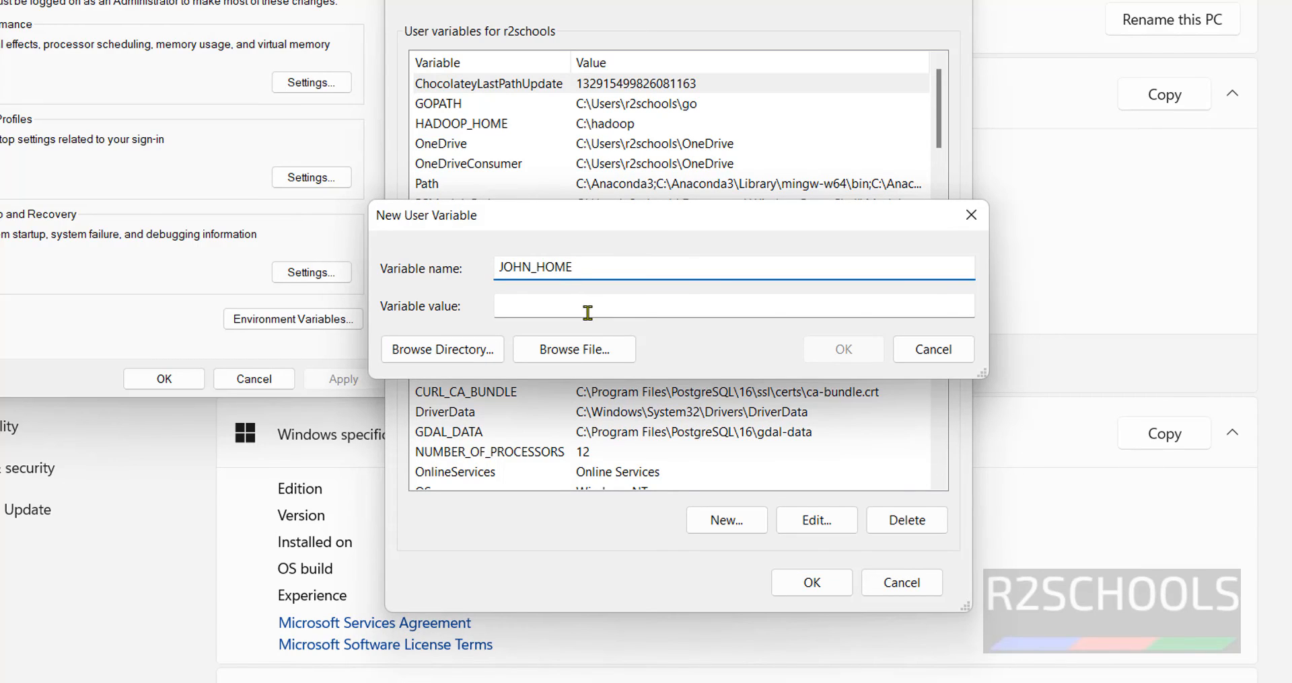
pyautogui.write('C:\\Johntheripper\\run')
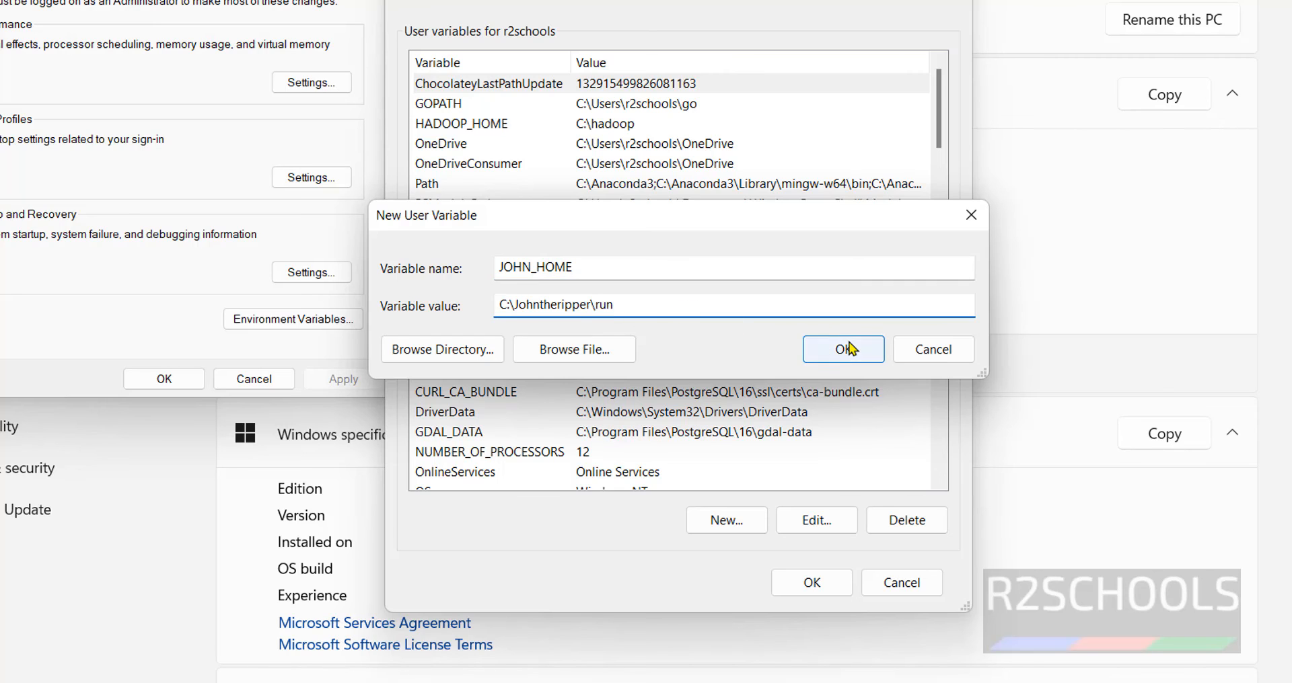
pyautogui.click(843, 349)
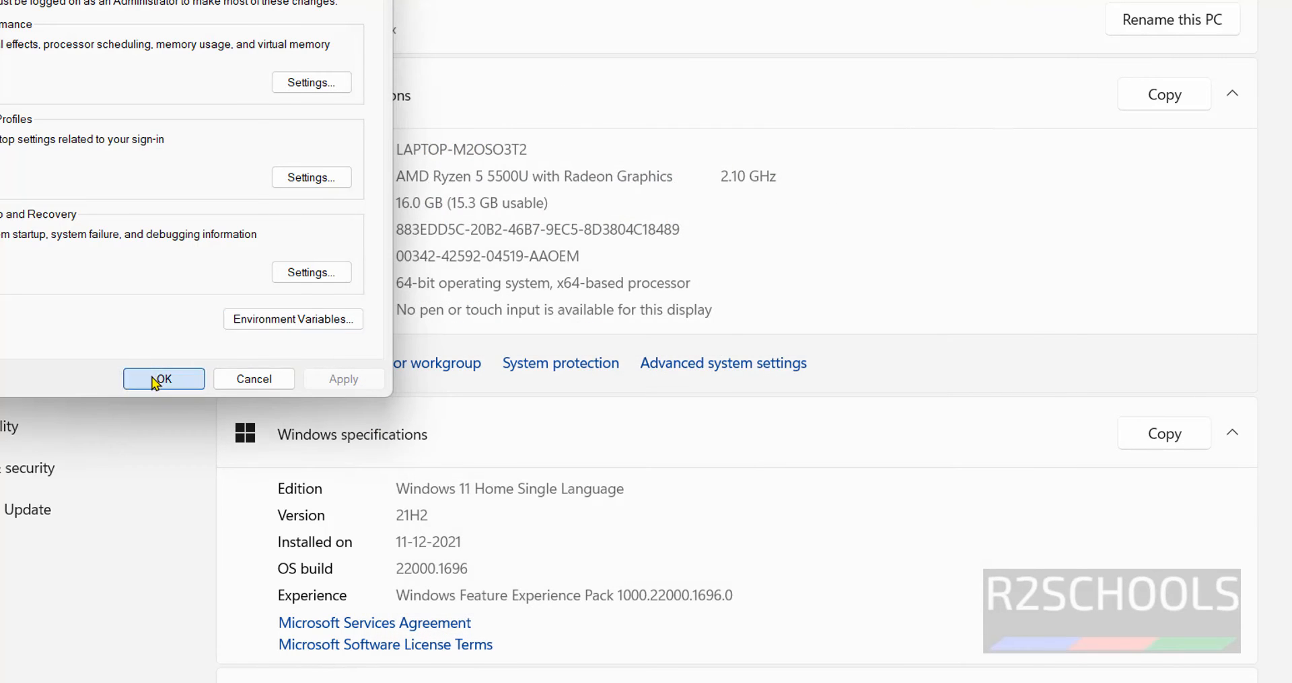
pyautogui.click(162, 379)
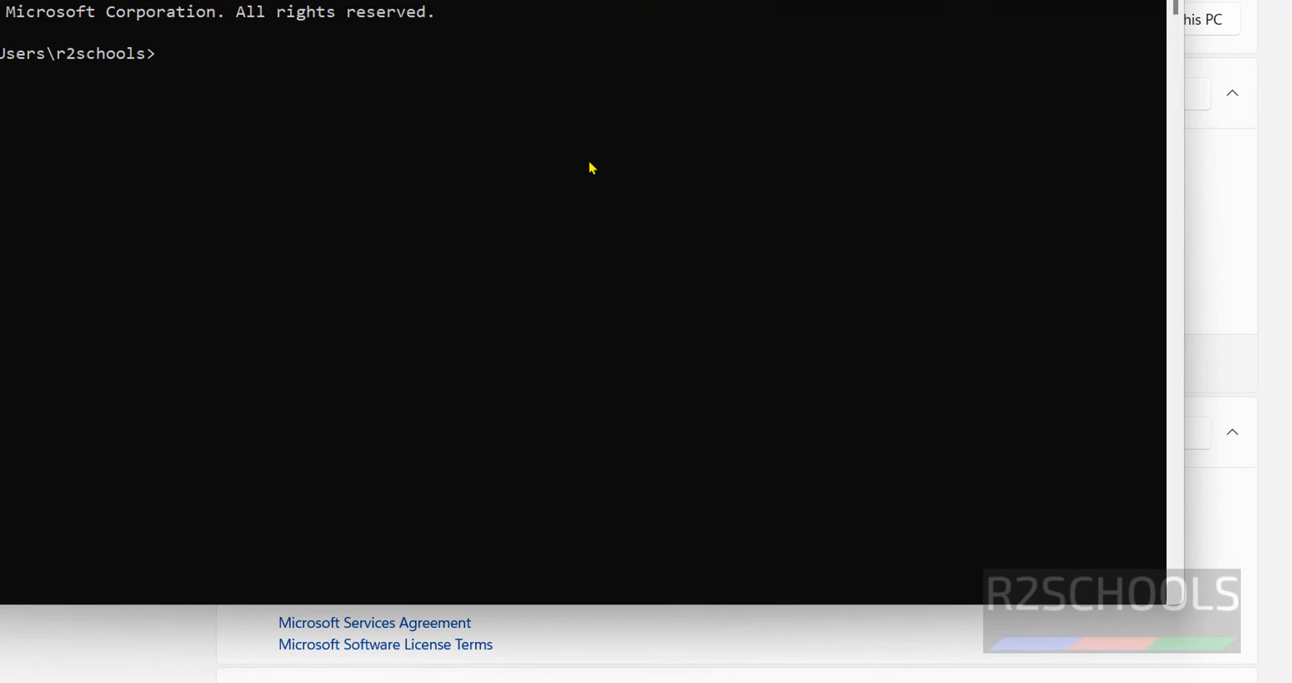
# Step: Run john in Command Prompt to display John the Ripper 1.9.0-jumbo-1 usage options
pyautogui.press('Return')
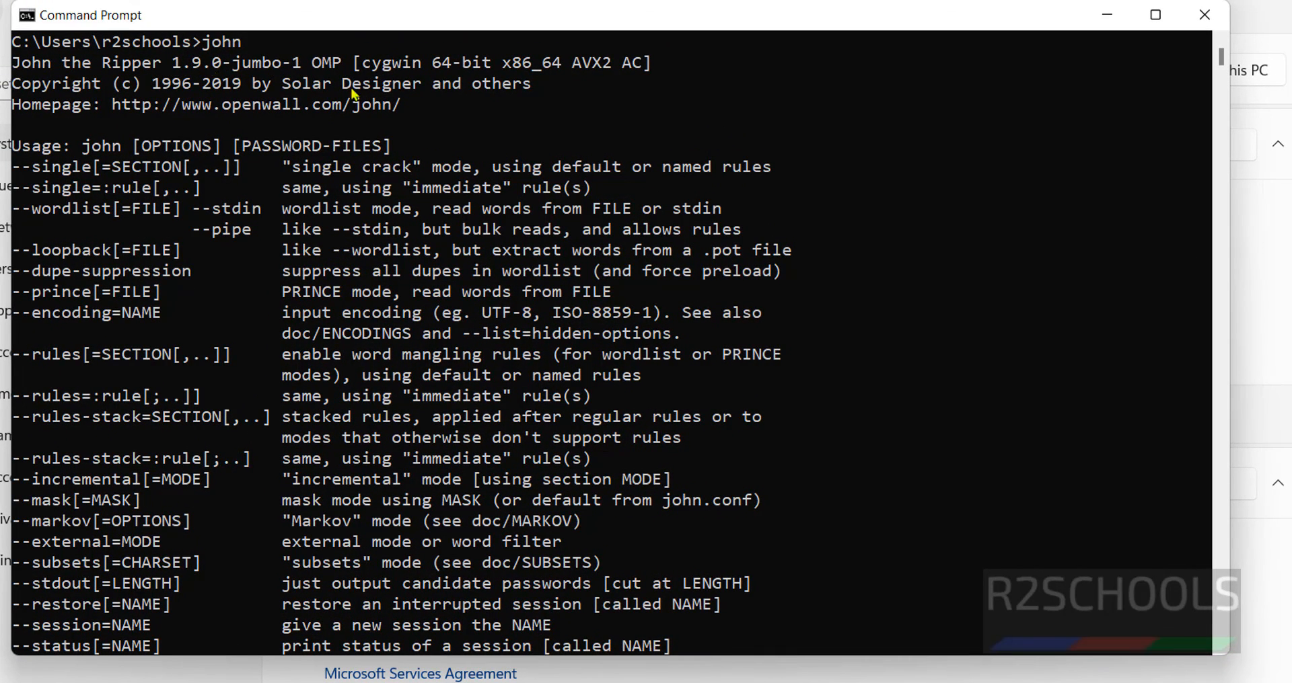
pyautogui.moveTo(458, 313)
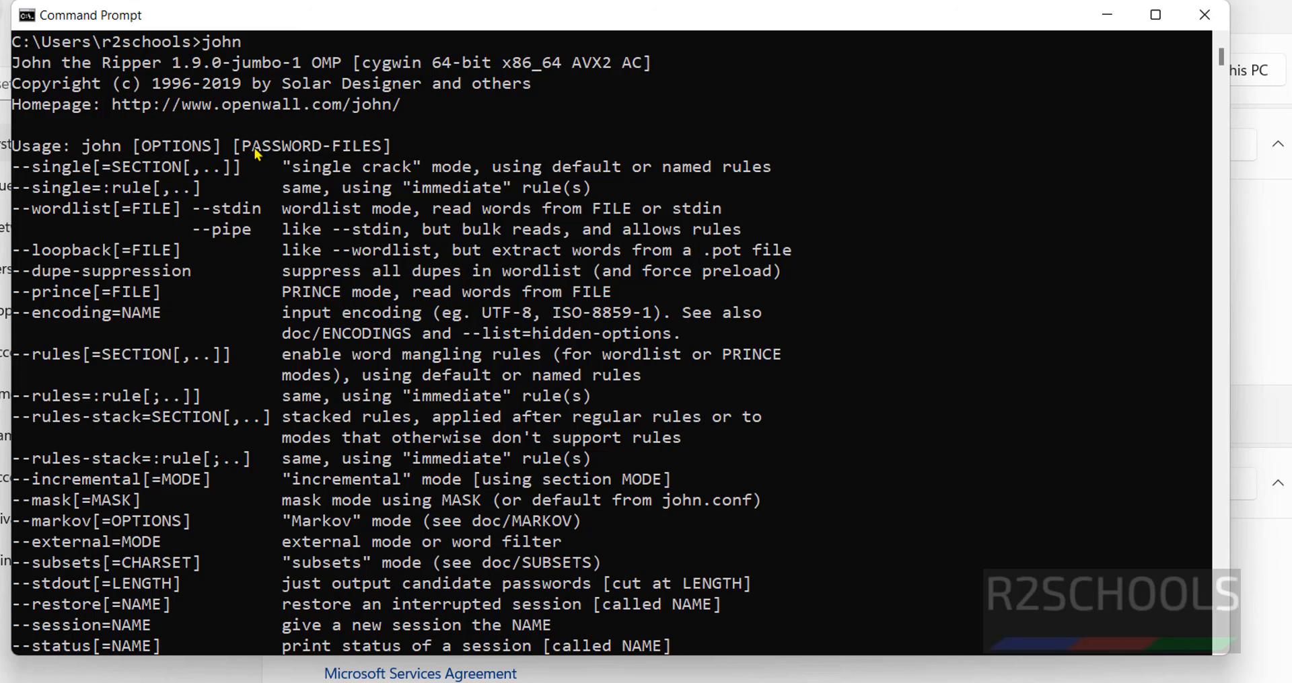
pyautogui.moveTo(284, 212)
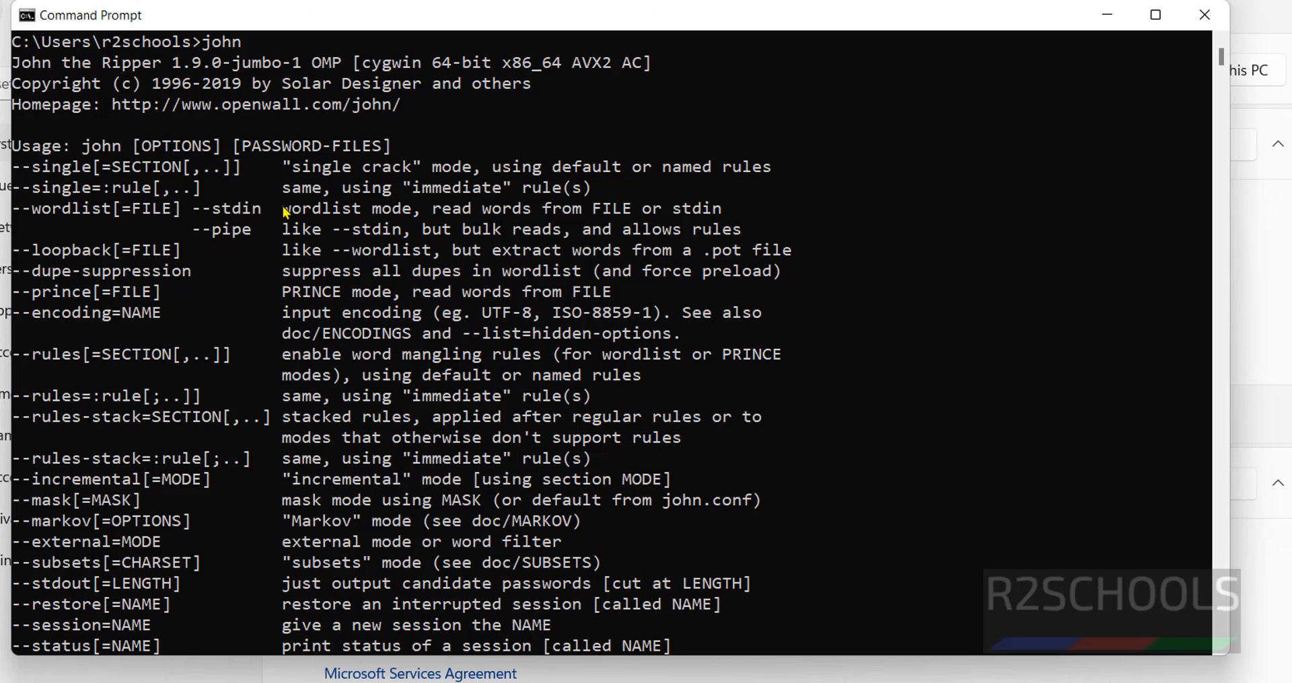
pyautogui.moveTo(1045, 418)
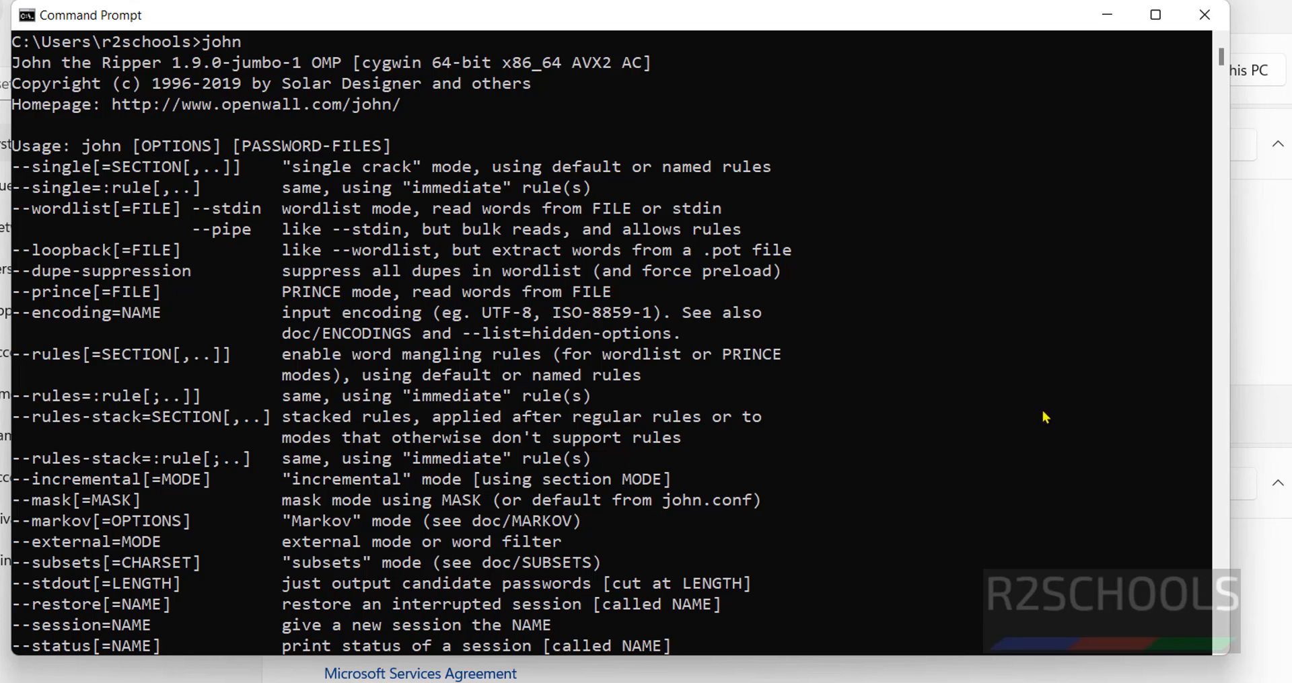